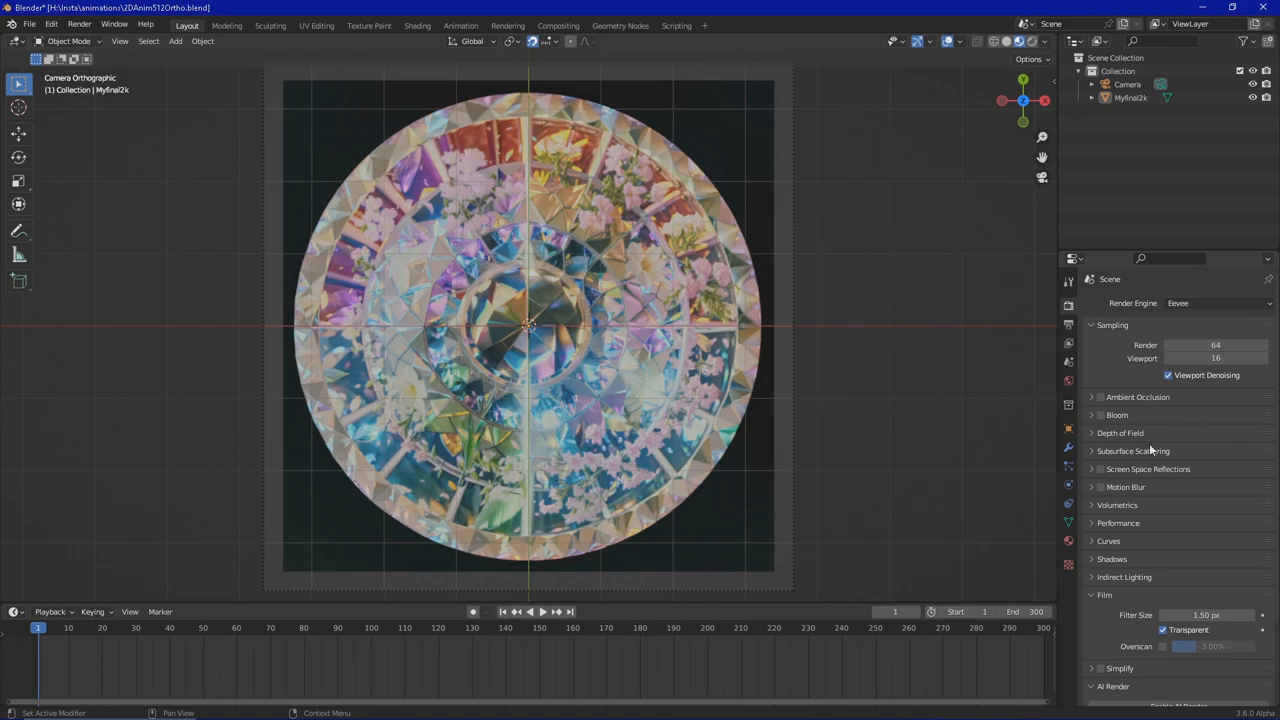
mouse_move(843, 247)
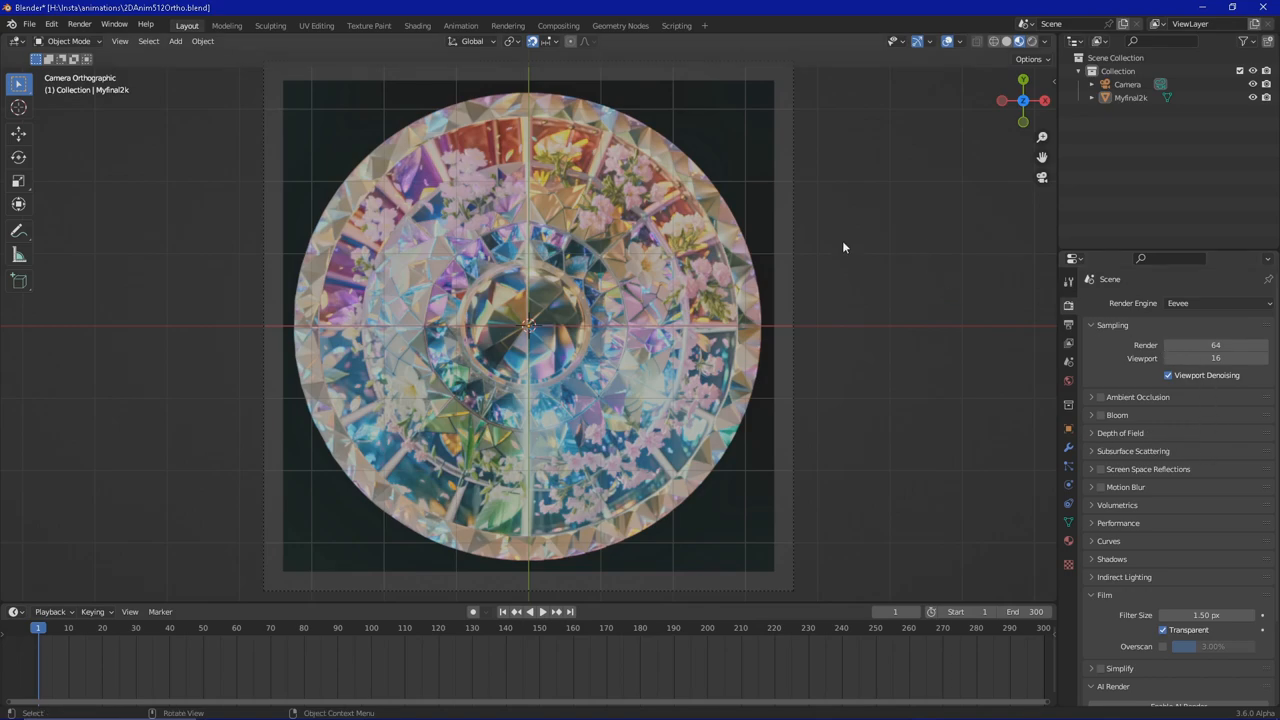
mouse_move(645, 253)
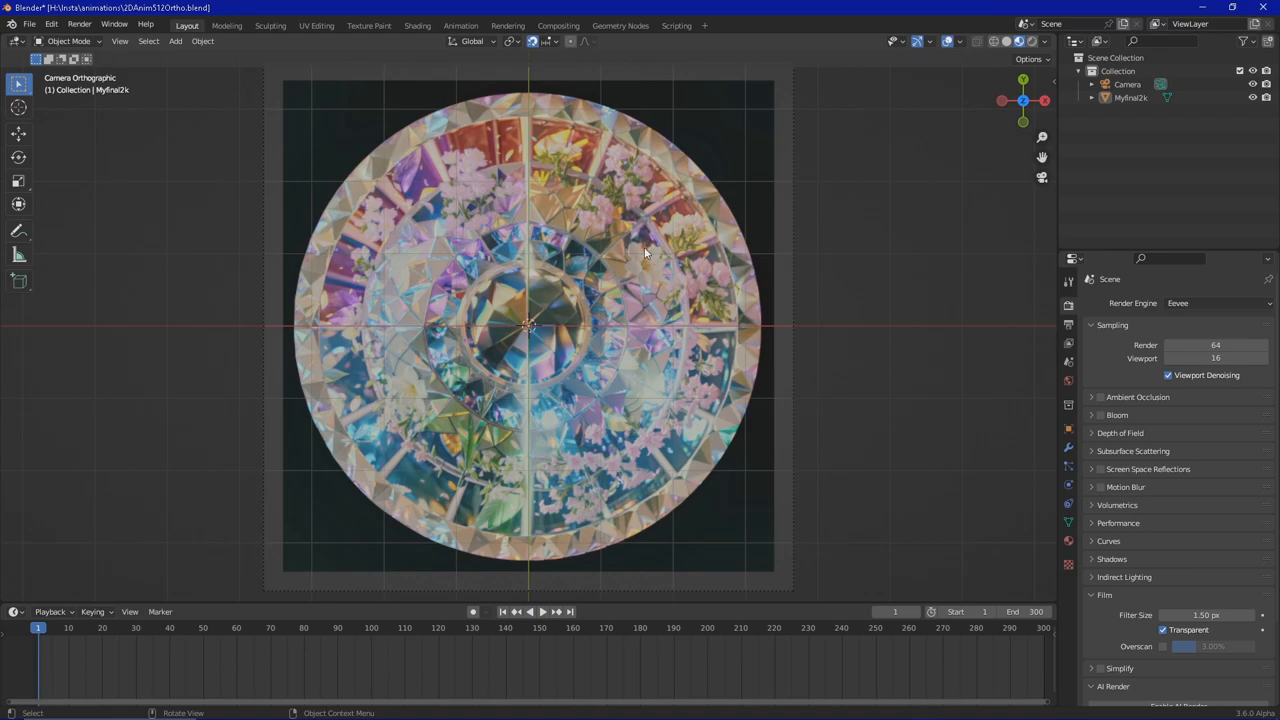
Select the Myfinal2k mandala plane that fills the camera view
left_click(528, 325)
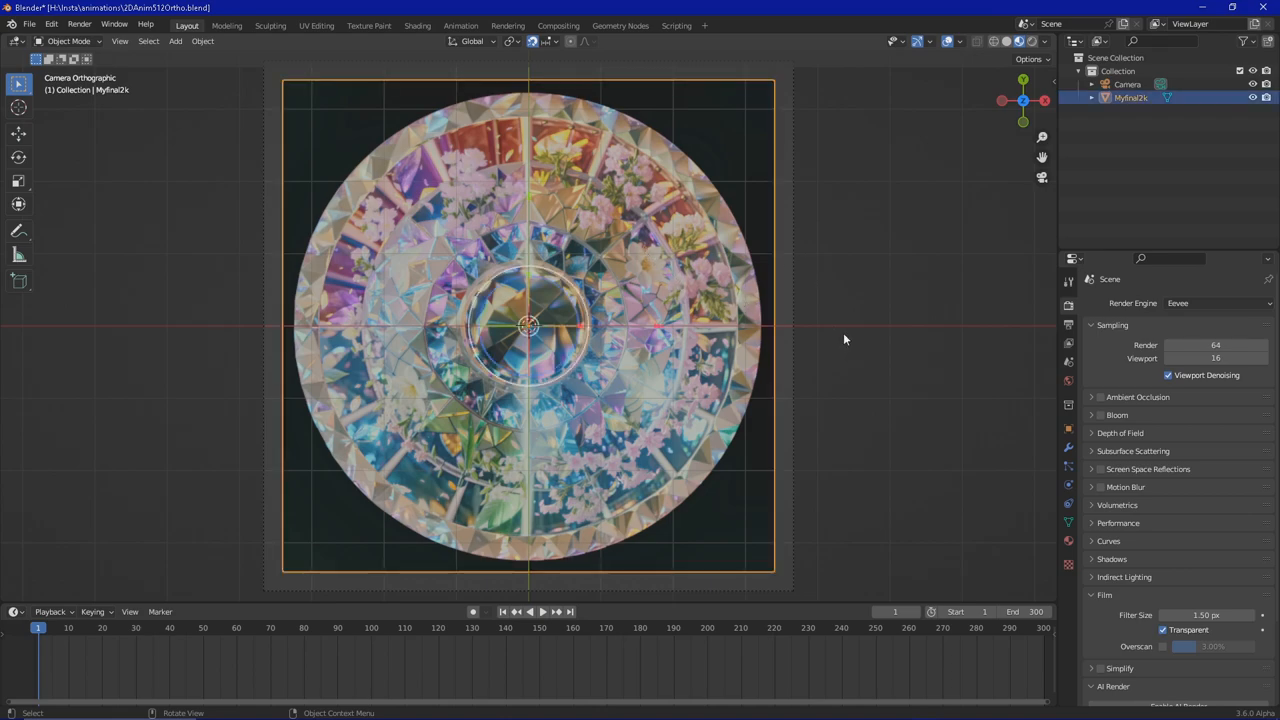
mouse_move(853, 428)
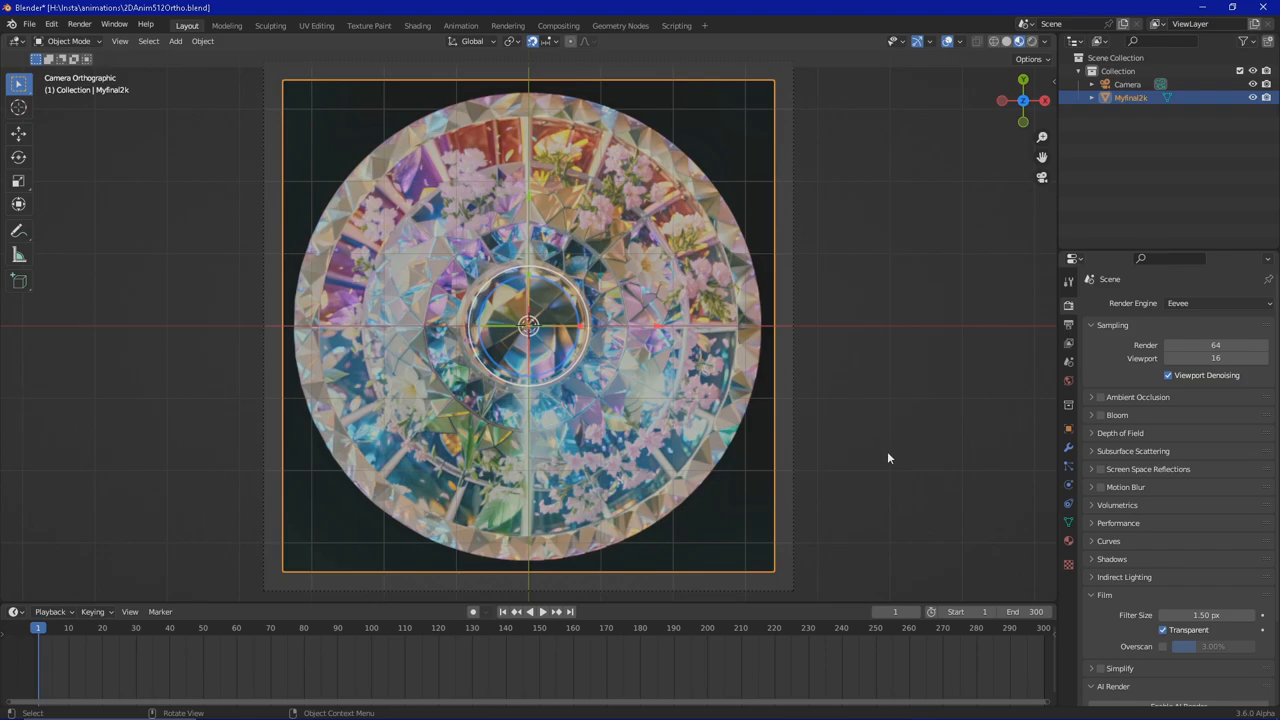
mouse_move(915, 437)
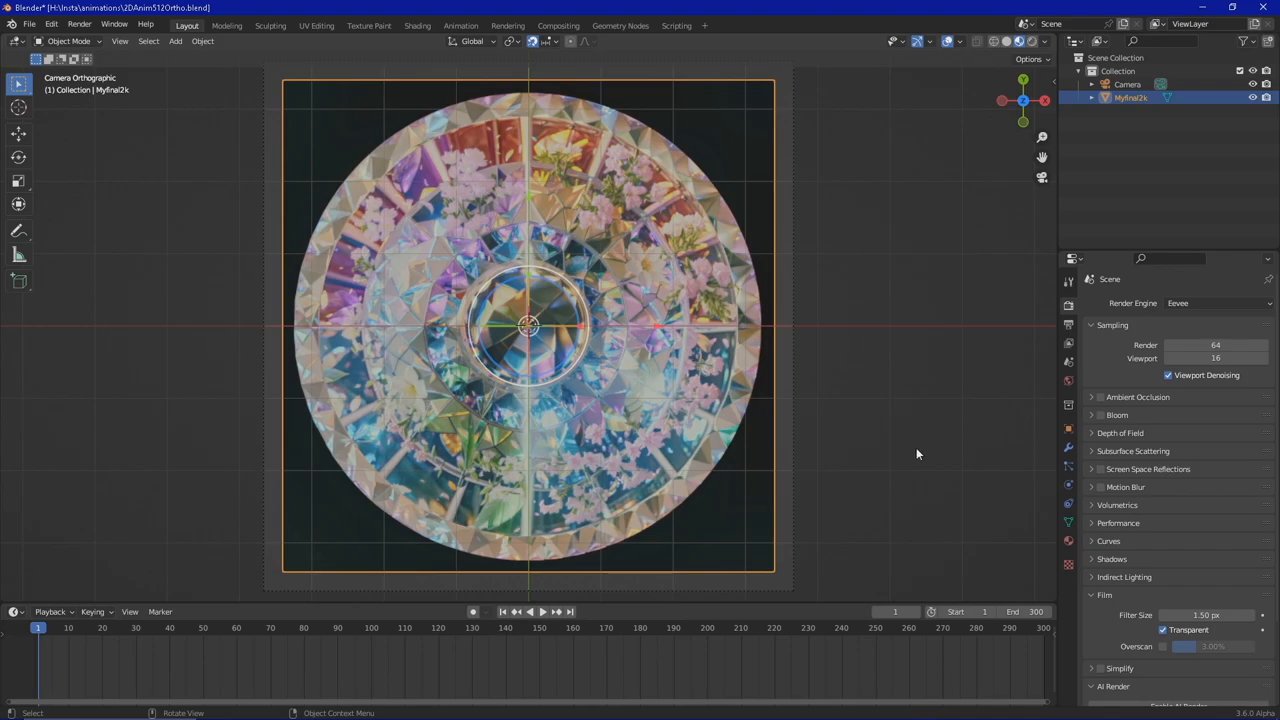
mouse_move(898, 587)
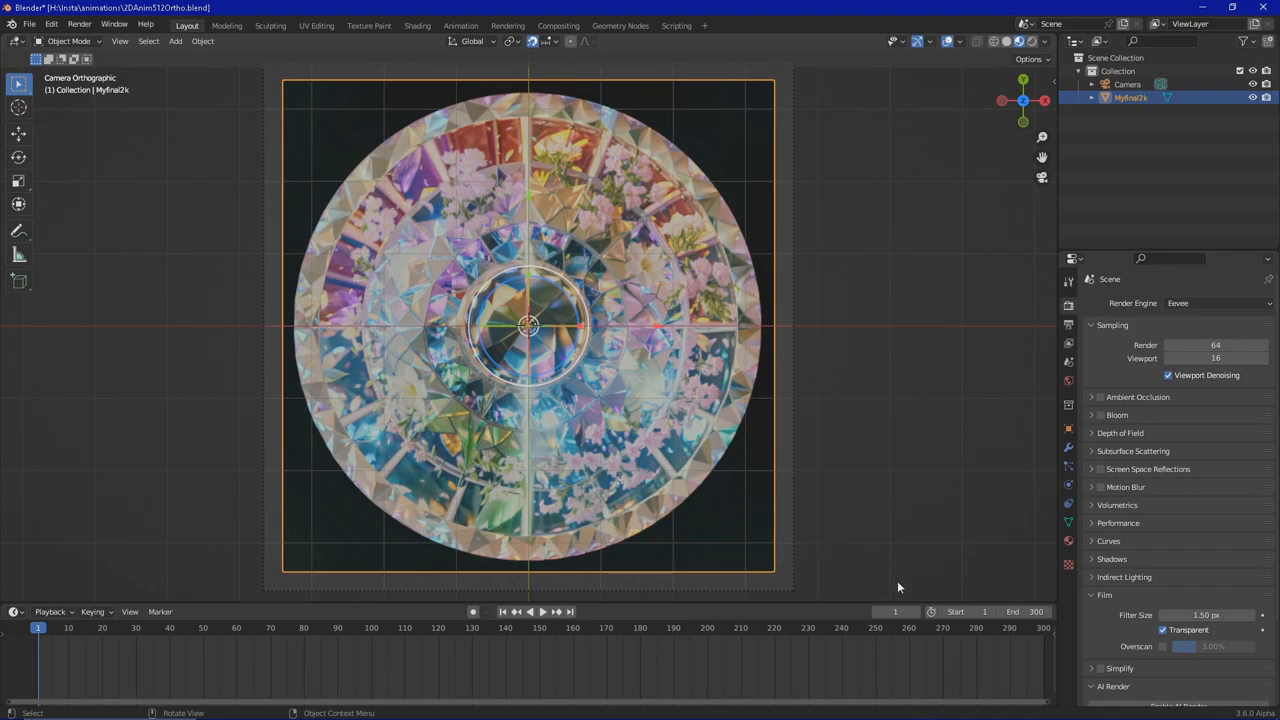
mouse_move(876, 522)
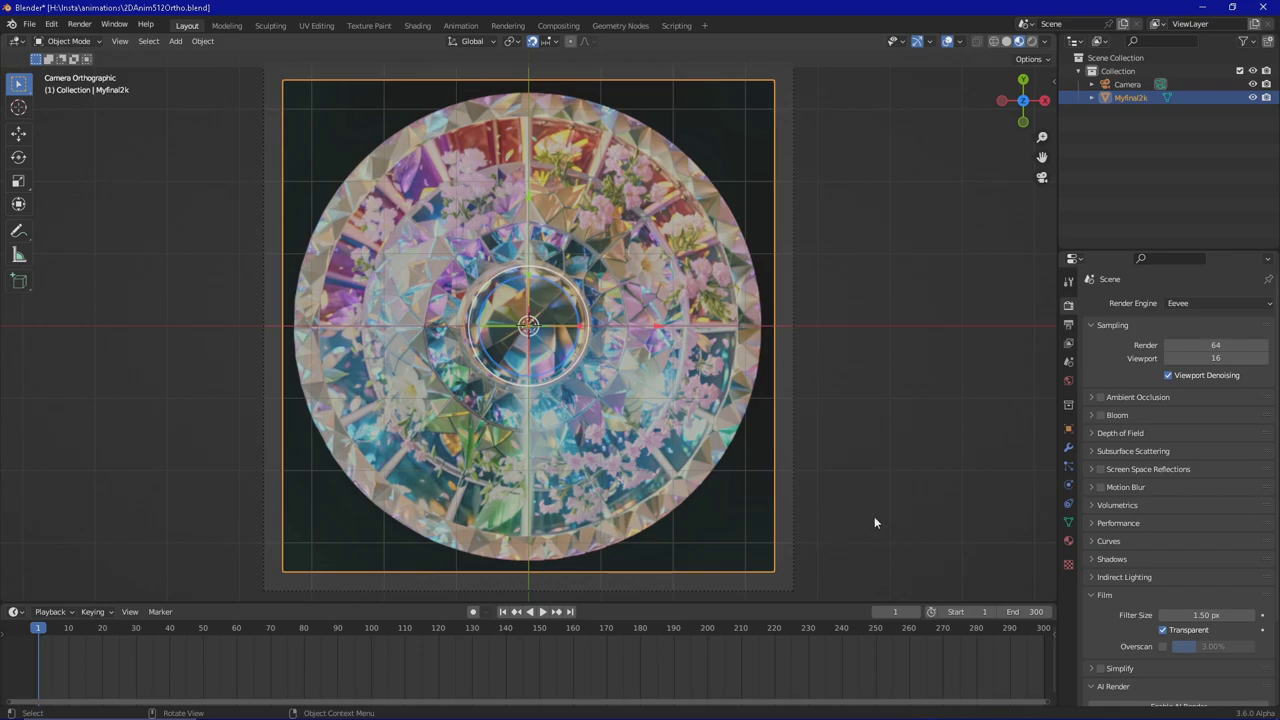
mouse_move(905, 497)
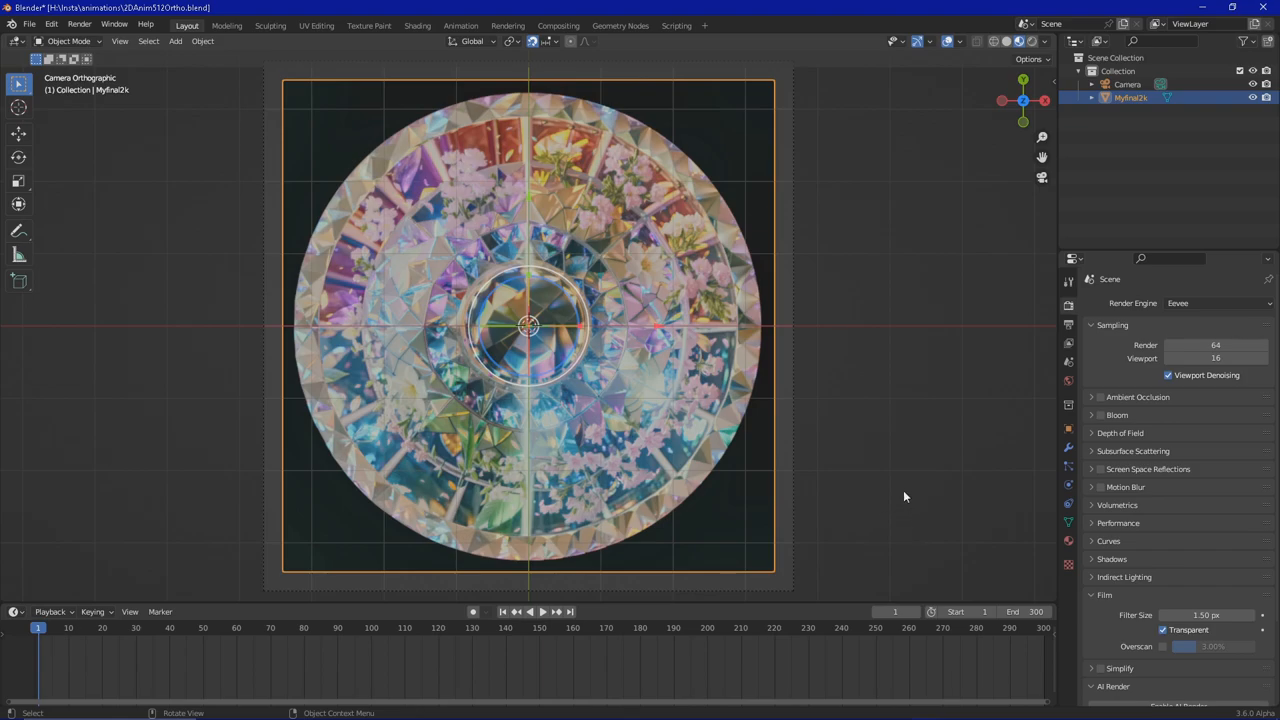
mouse_move(883, 483)
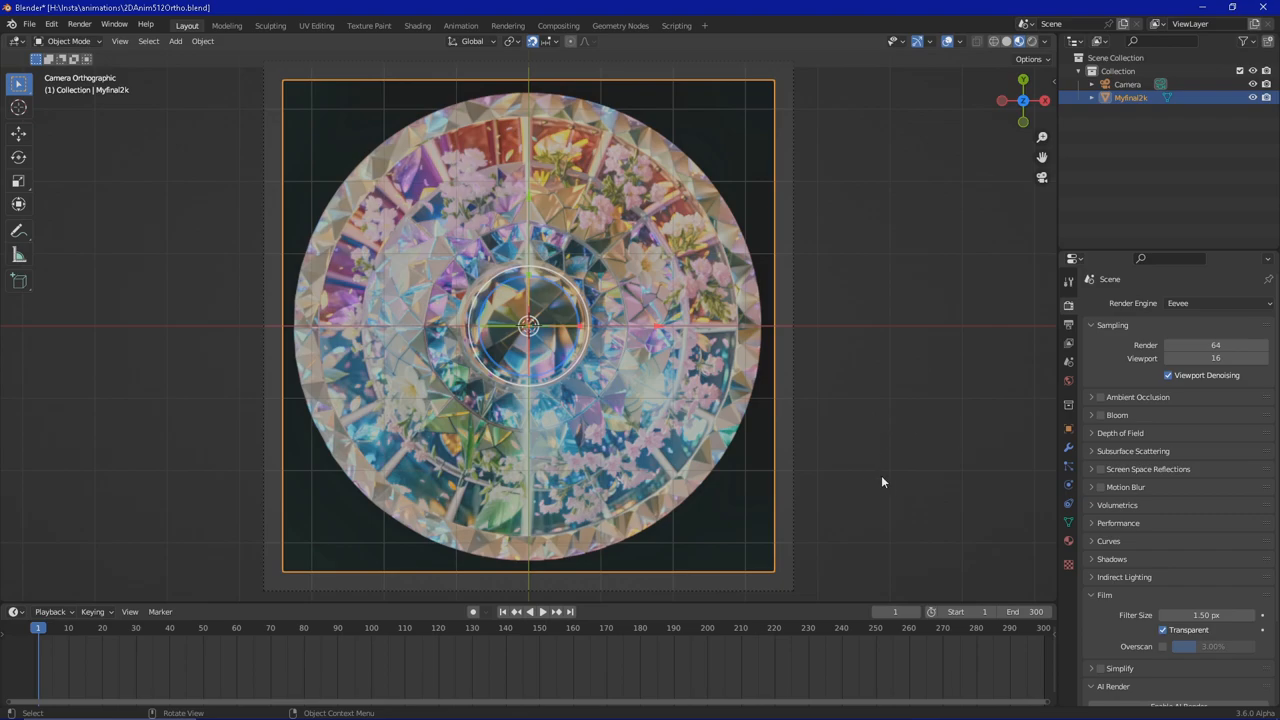
mouse_move(880, 559)
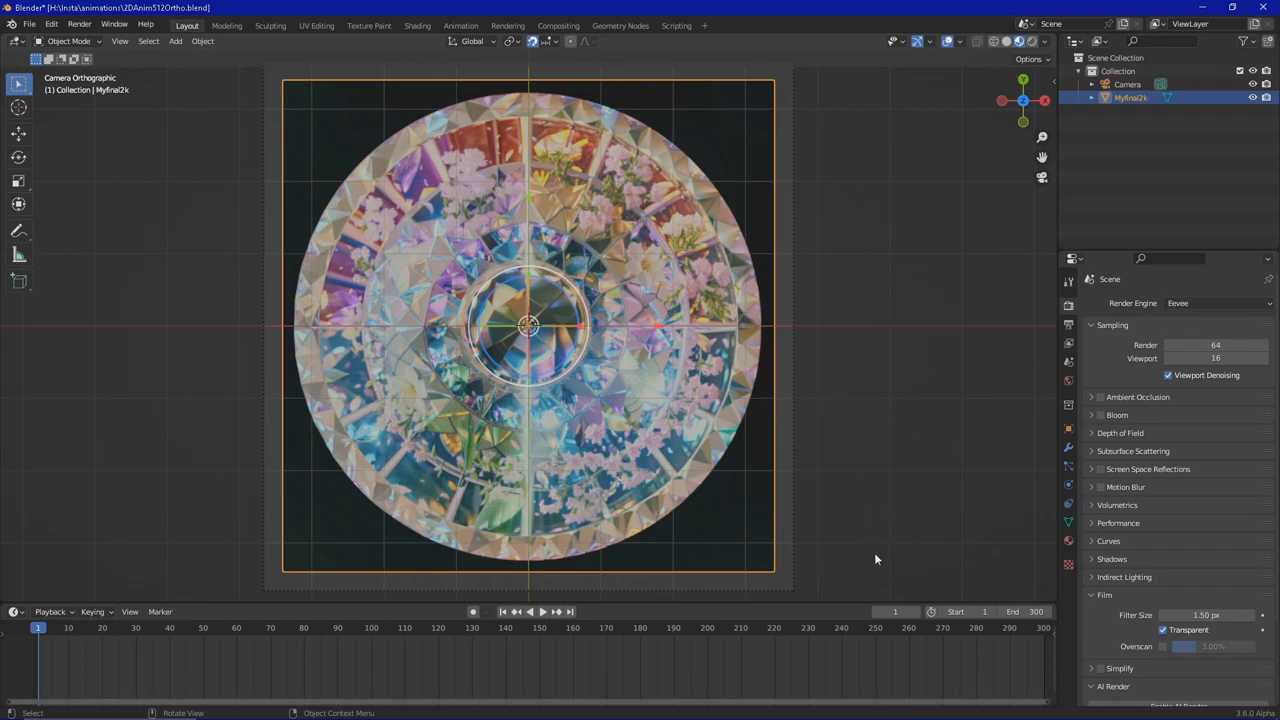
Scale the Myfinal2k plane down to a small disc and move it to the frame's upper left
key("s")
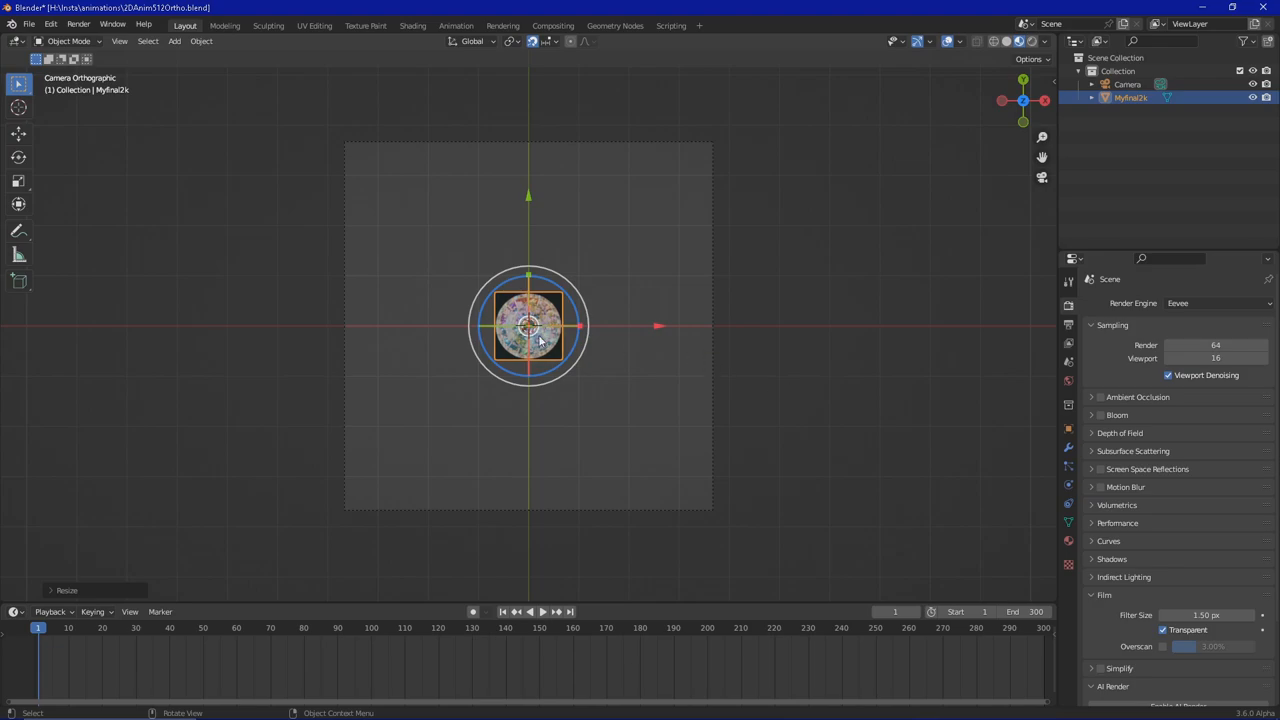
left_click_drag(528, 325, 377, 175)
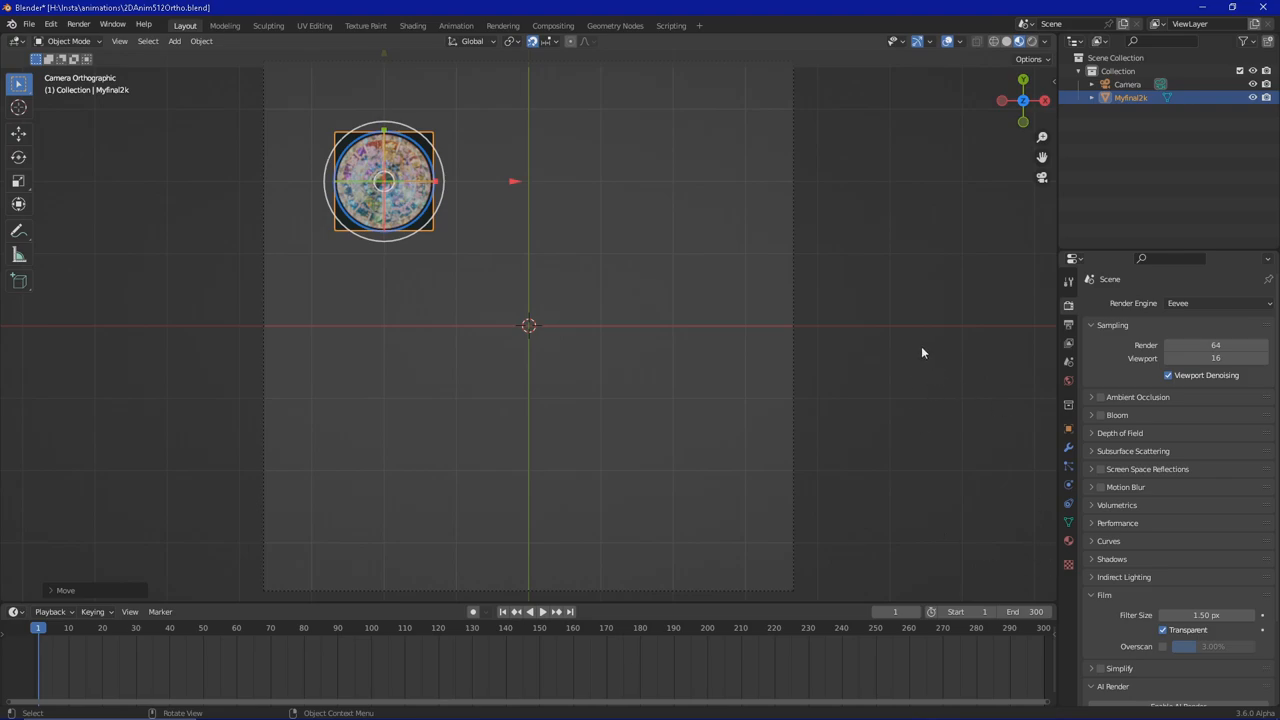
mouse_move(782, 244)
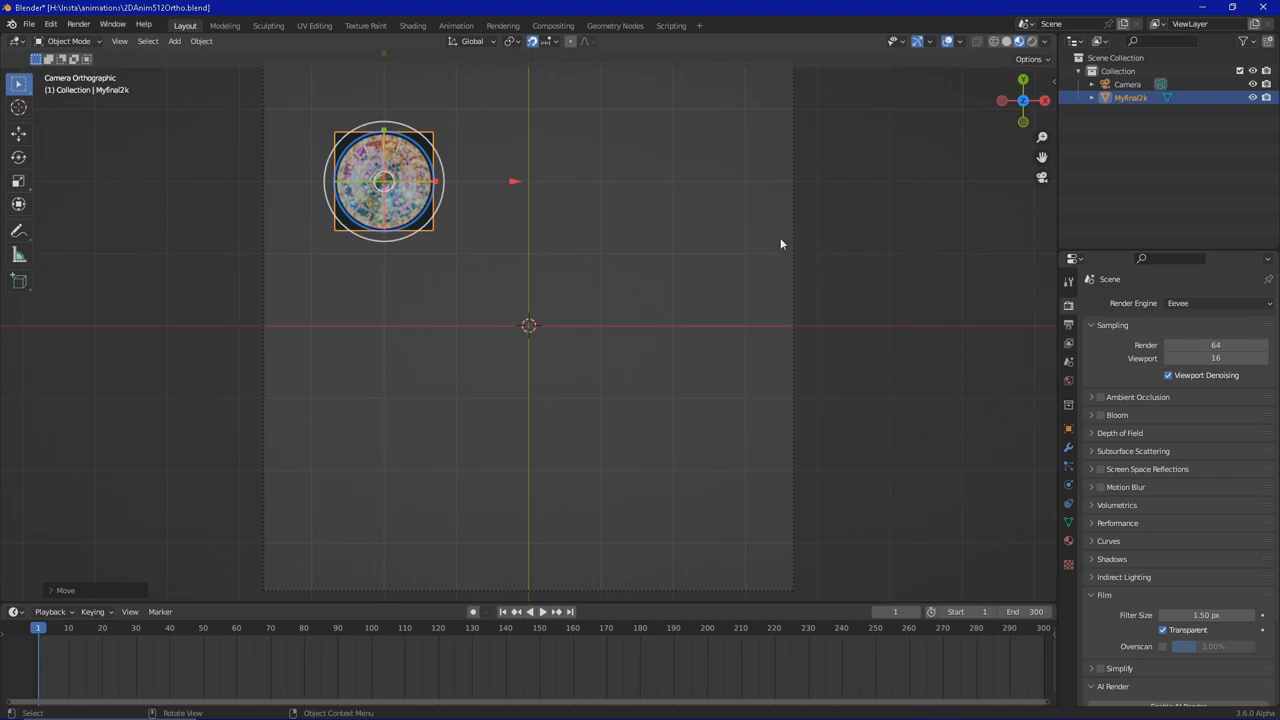
mouse_move(712, 211)
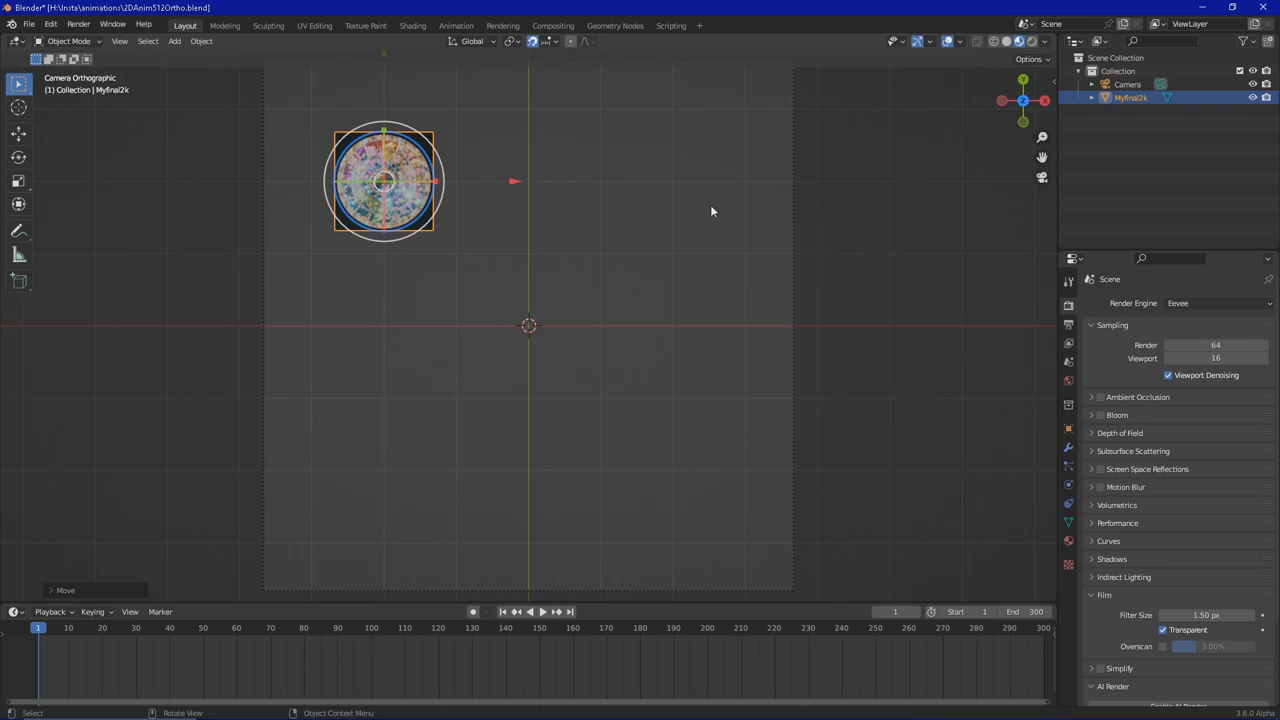
mouse_move(669, 207)
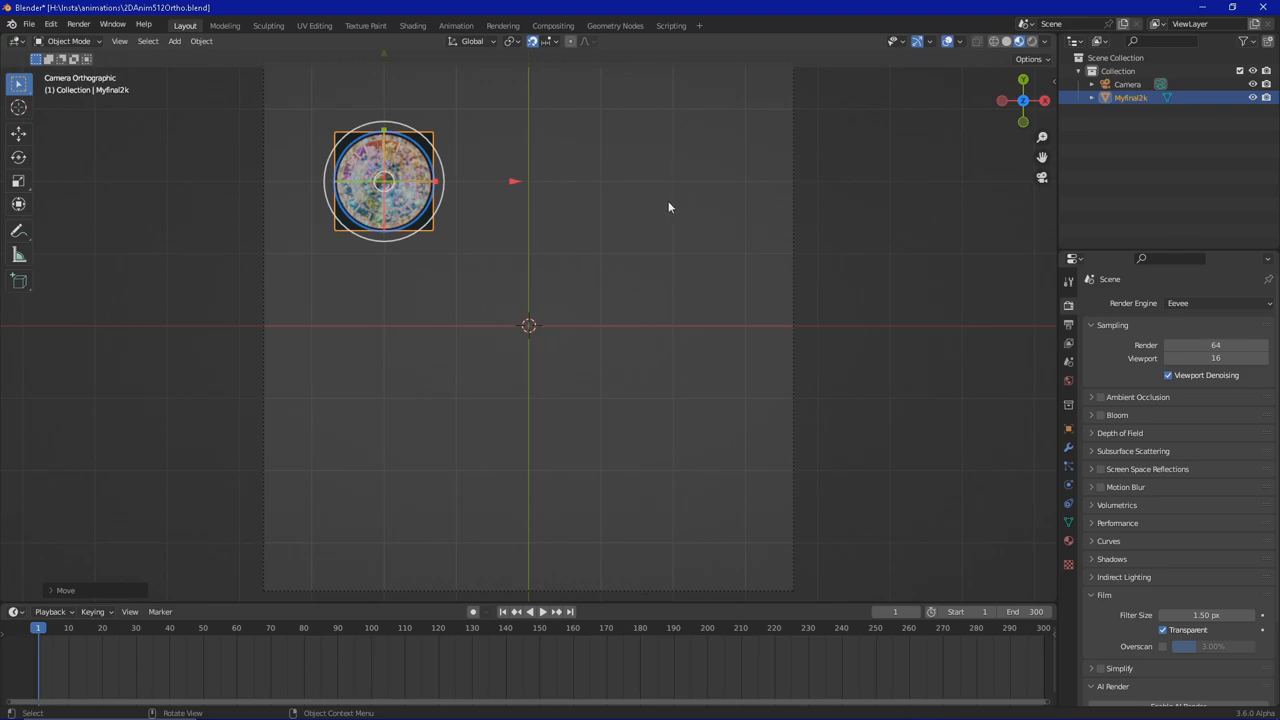
mouse_move(813, 201)
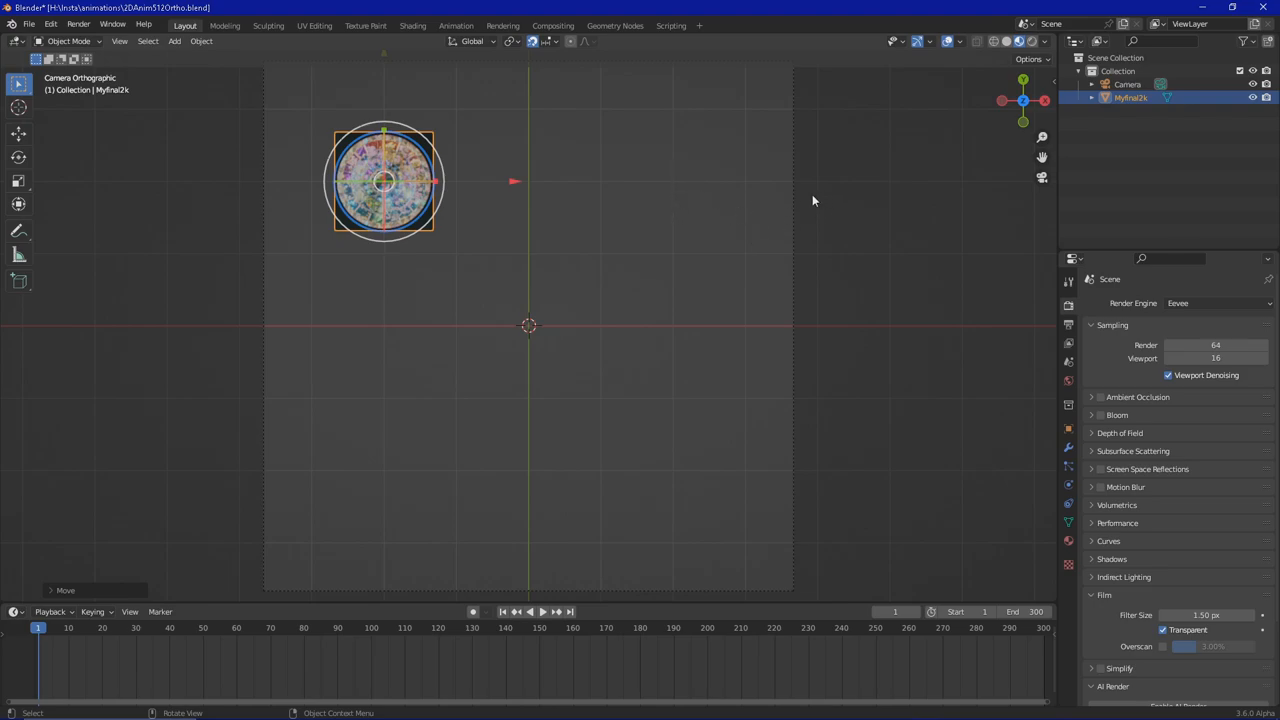
mouse_move(676, 189)
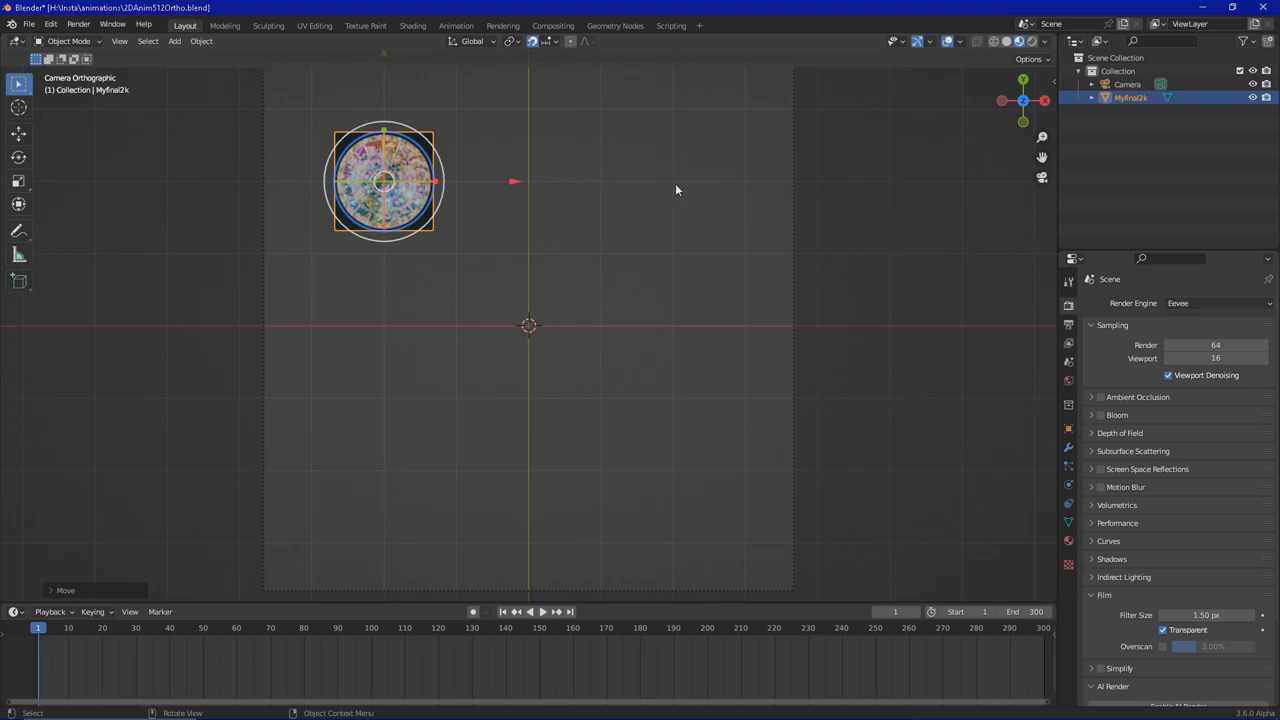
mouse_move(672, 198)
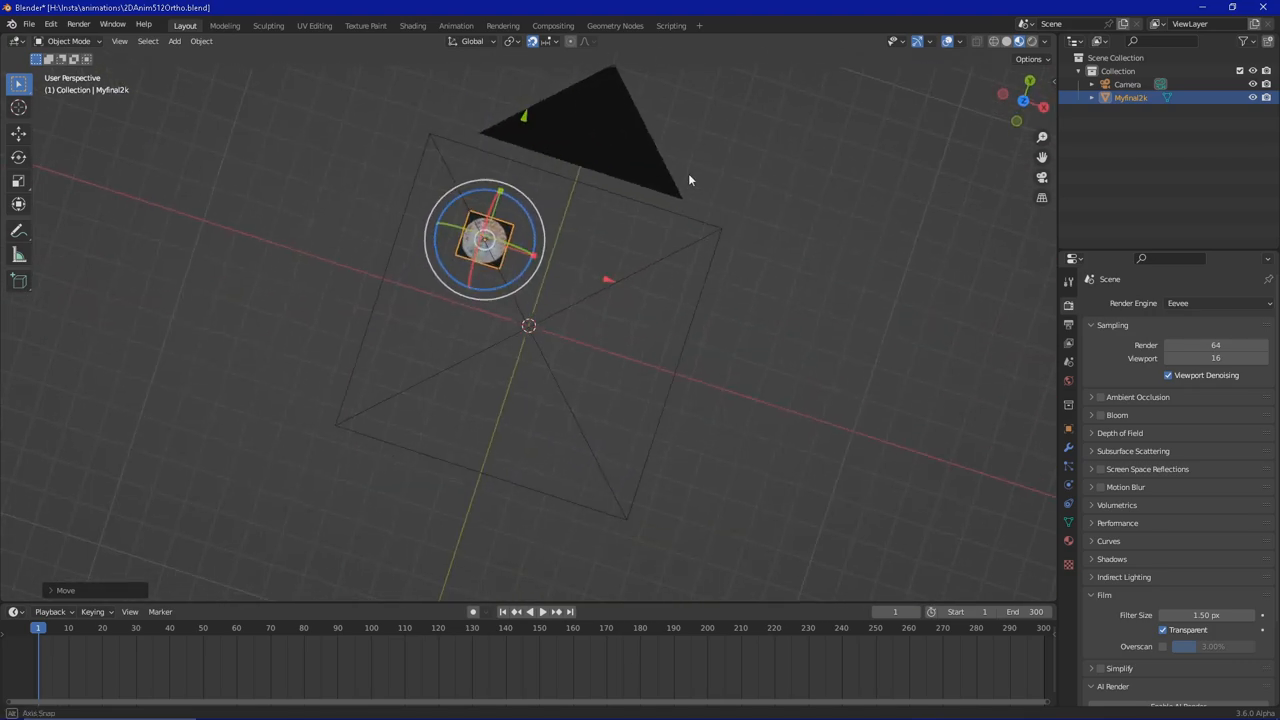
Orbit the viewport to check the shrunken mandala disc against the camera from the side
left_click_drag(690, 180, 783, 251)
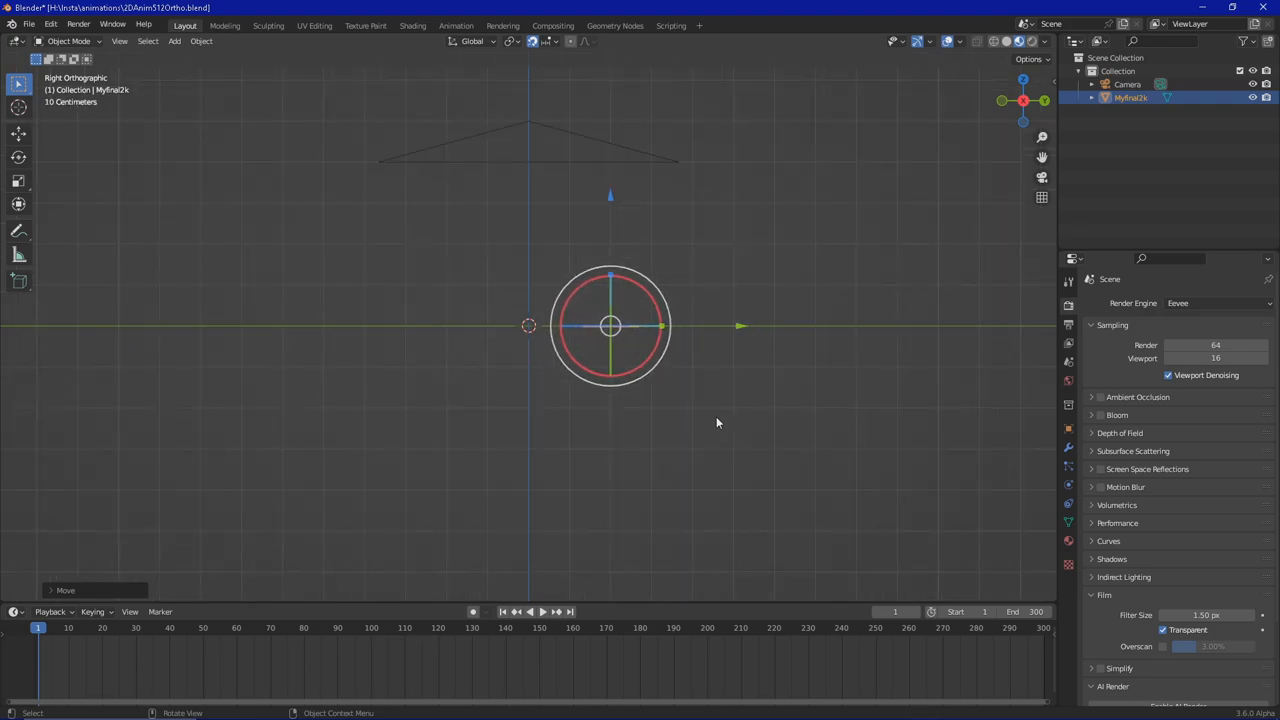
mouse_move(535, 117)
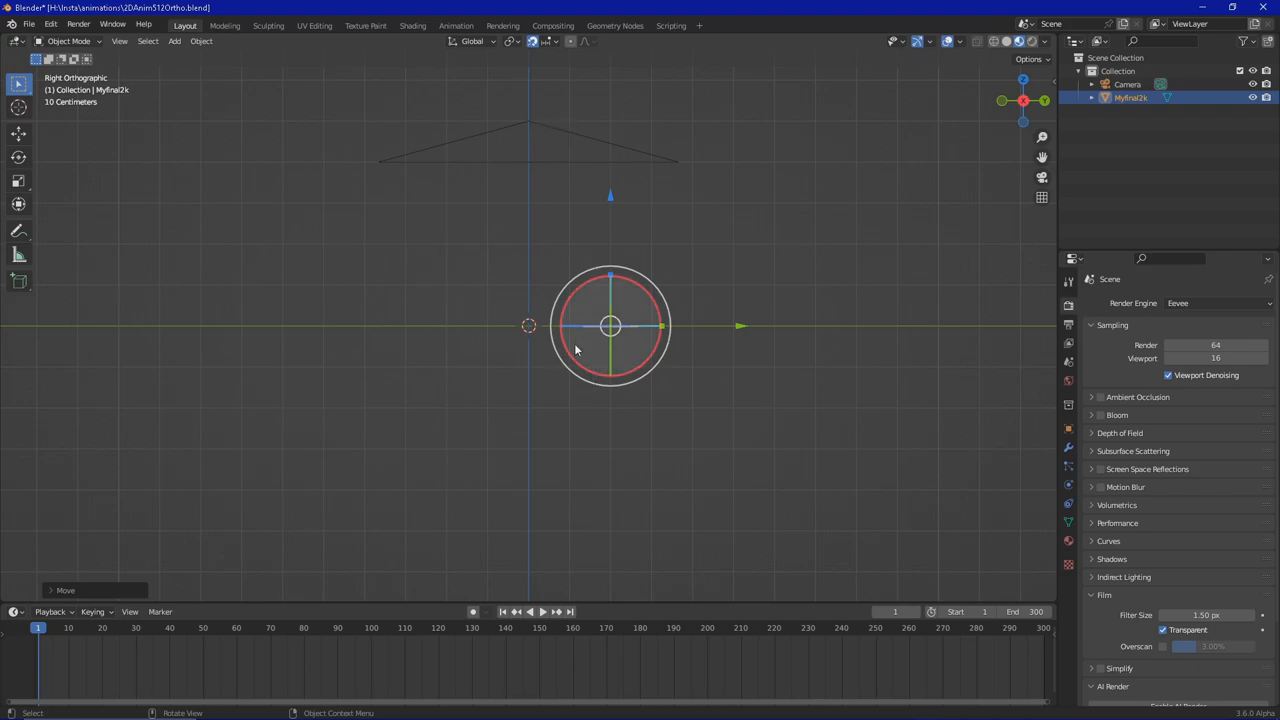
mouse_move(728, 295)
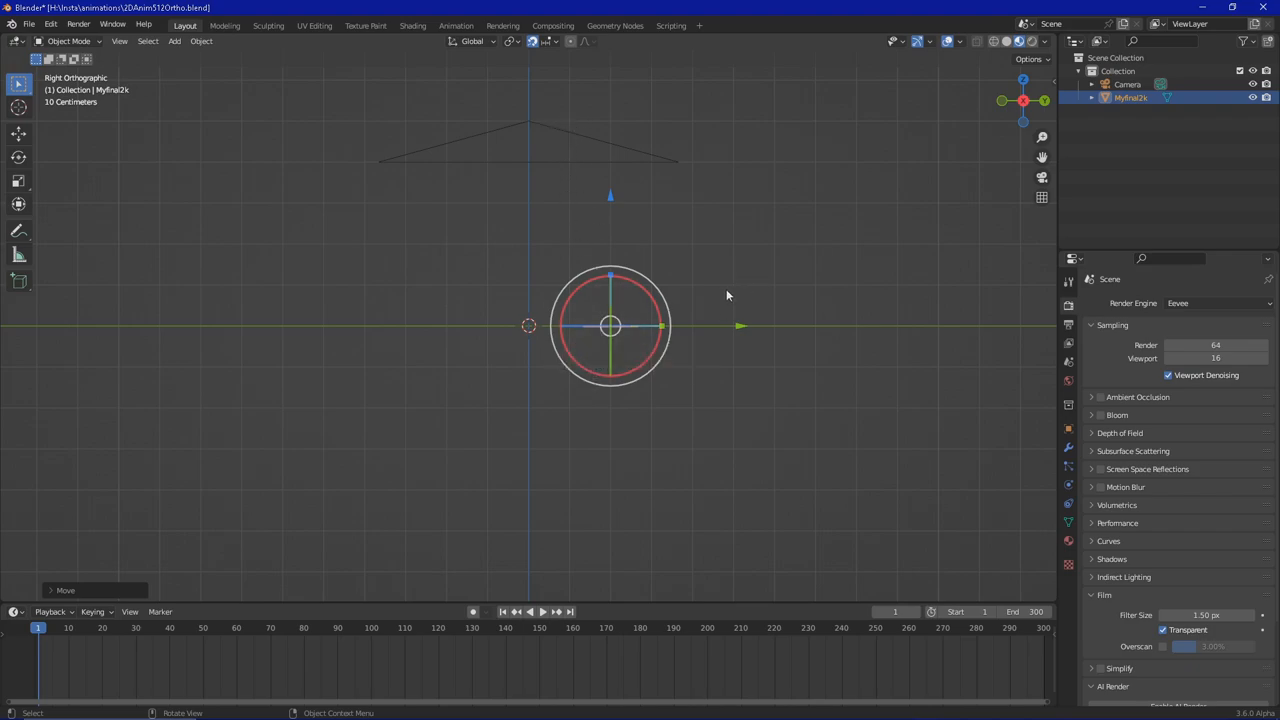
mouse_move(744, 236)
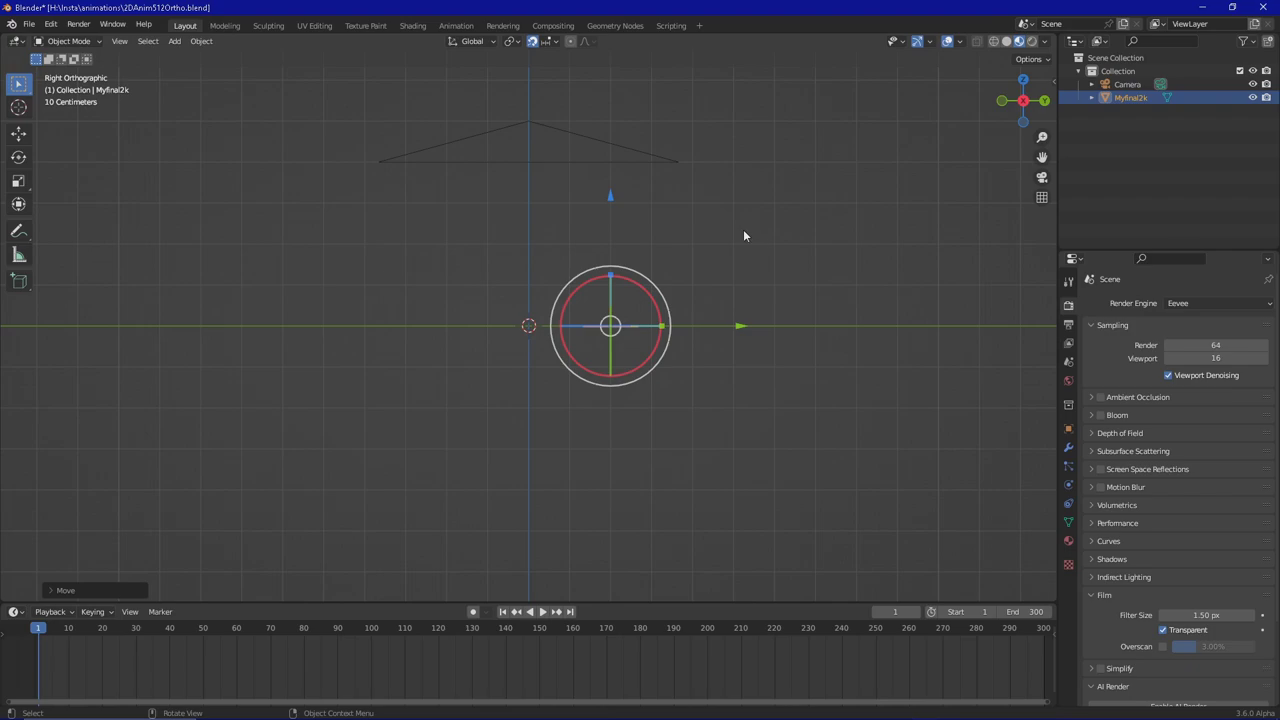
mouse_move(687, 291)
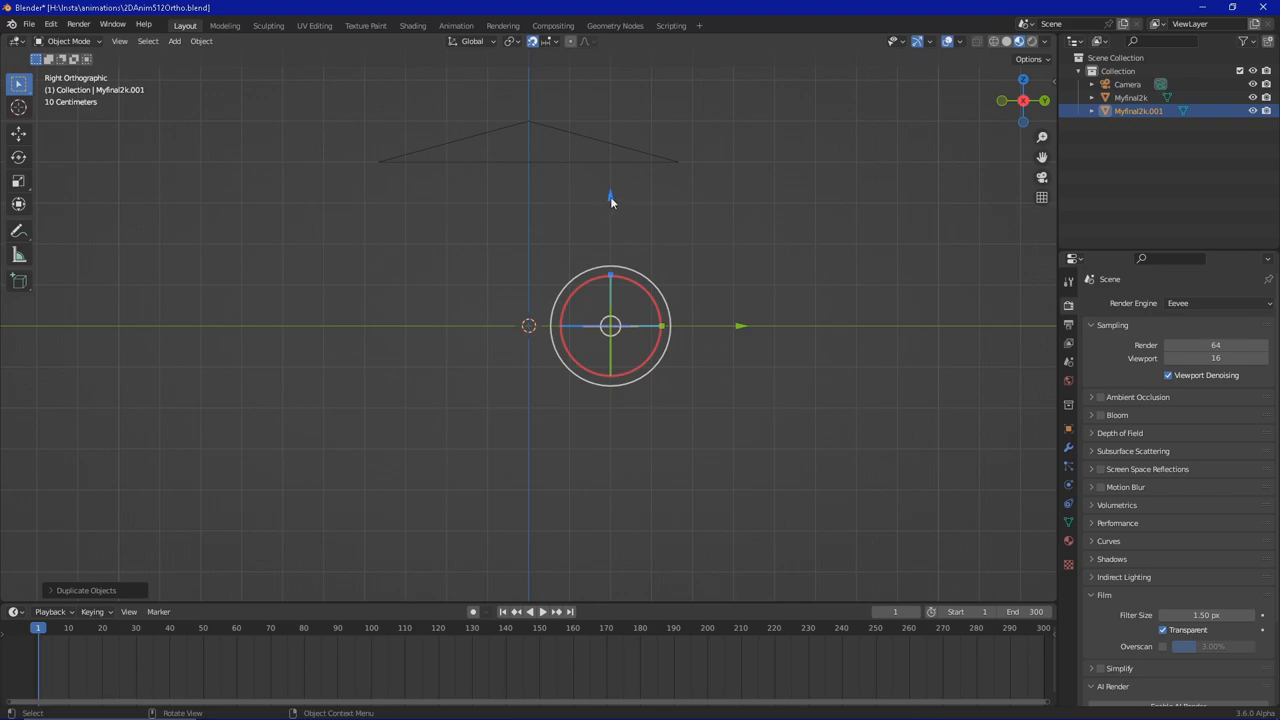
Look through the camera and move the duplicate Myfinal2k.001 to the frame's top-left
key("g")
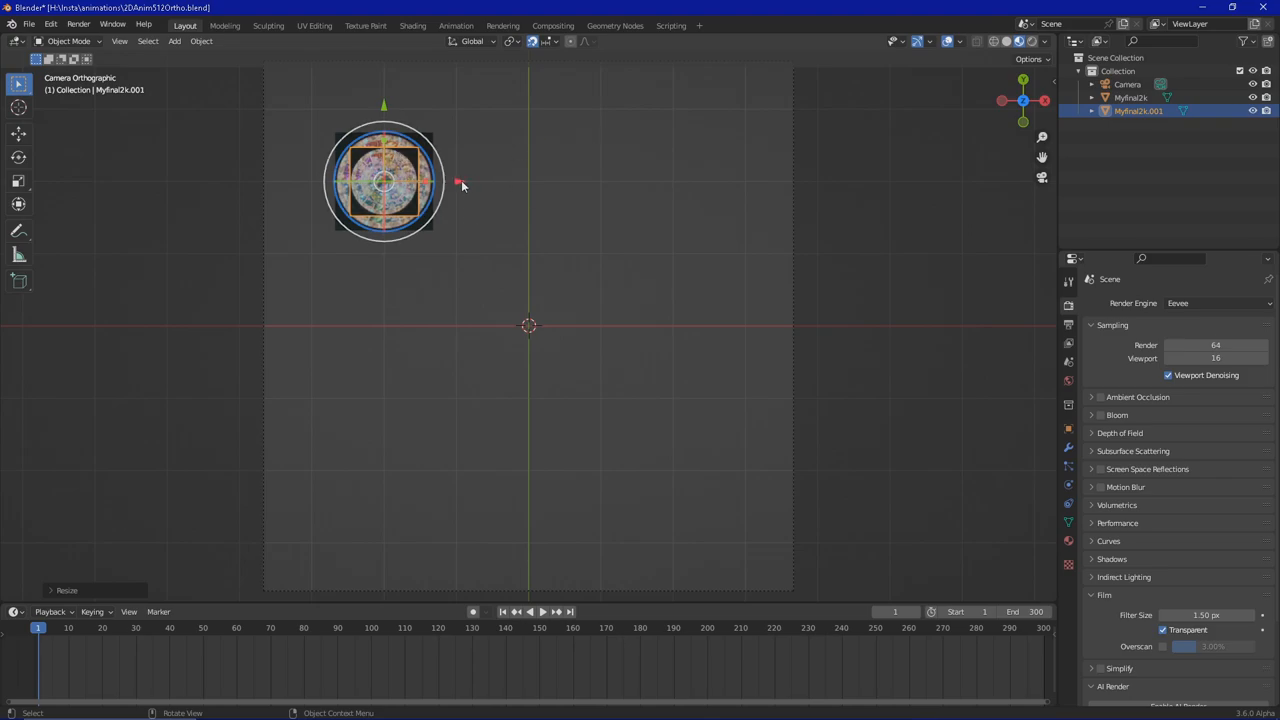
key("g")
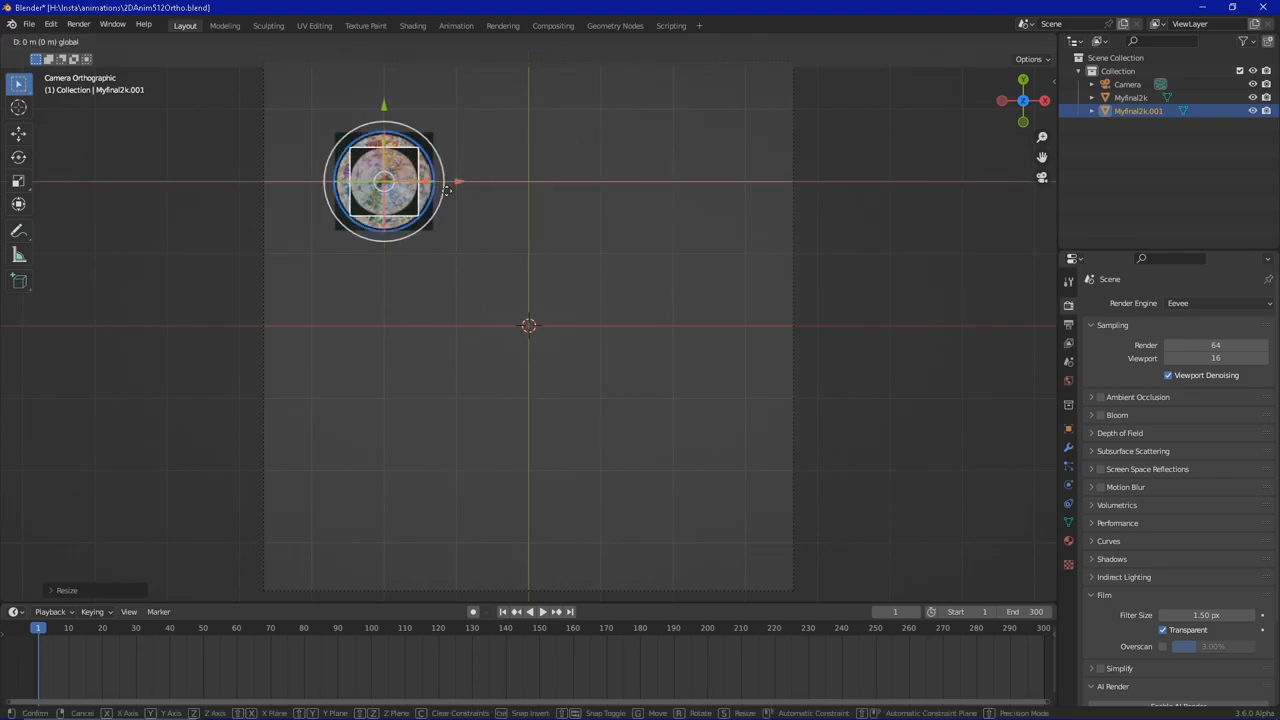
left_click_drag(383, 180, 745, 190)
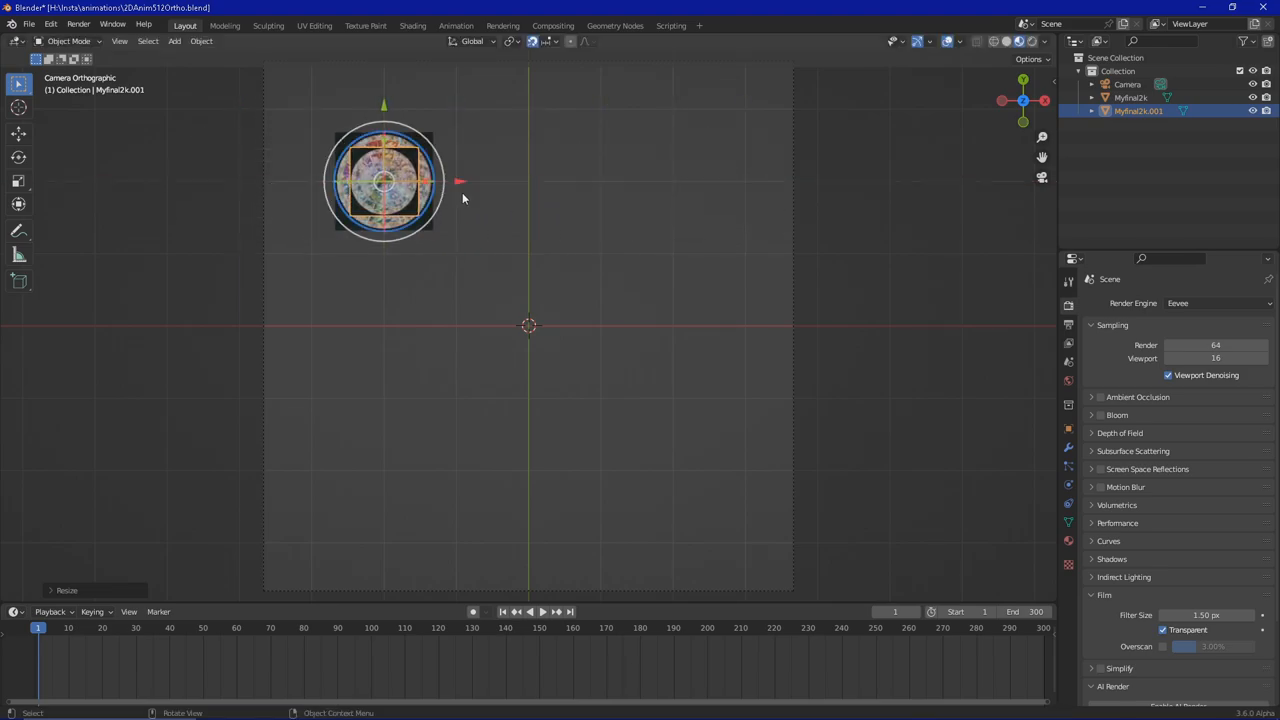
key("g")
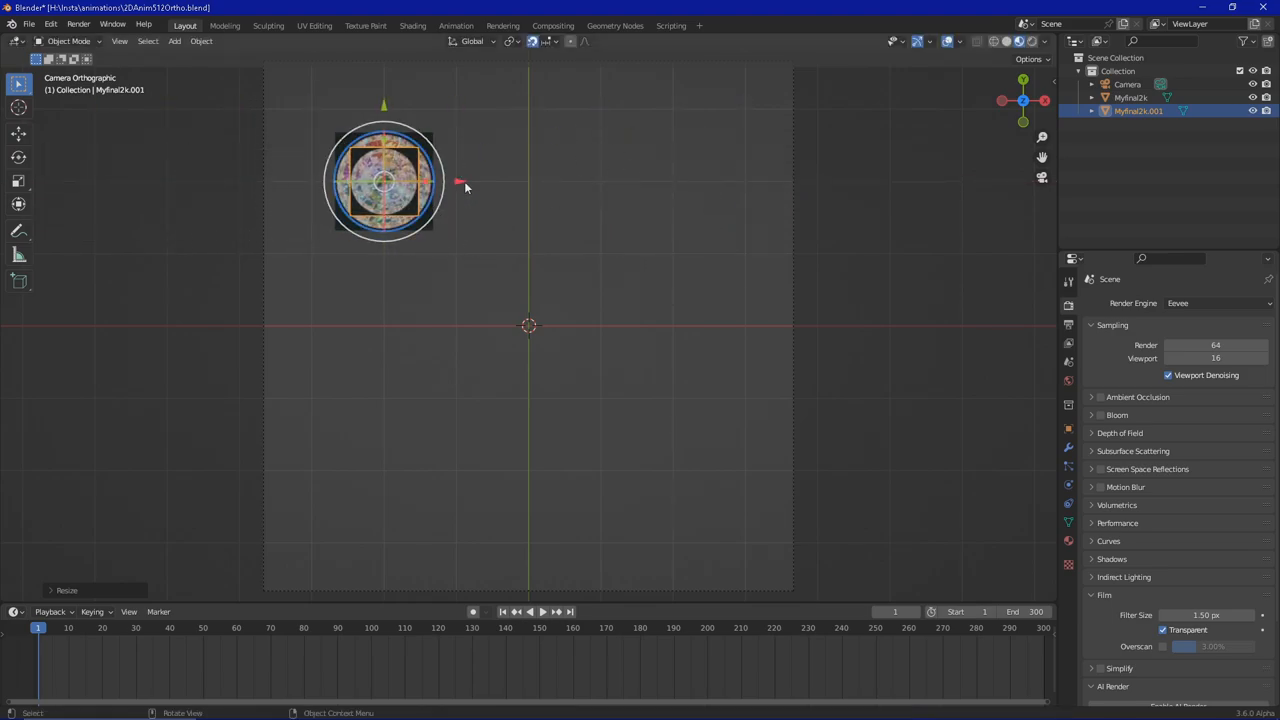
key("g")
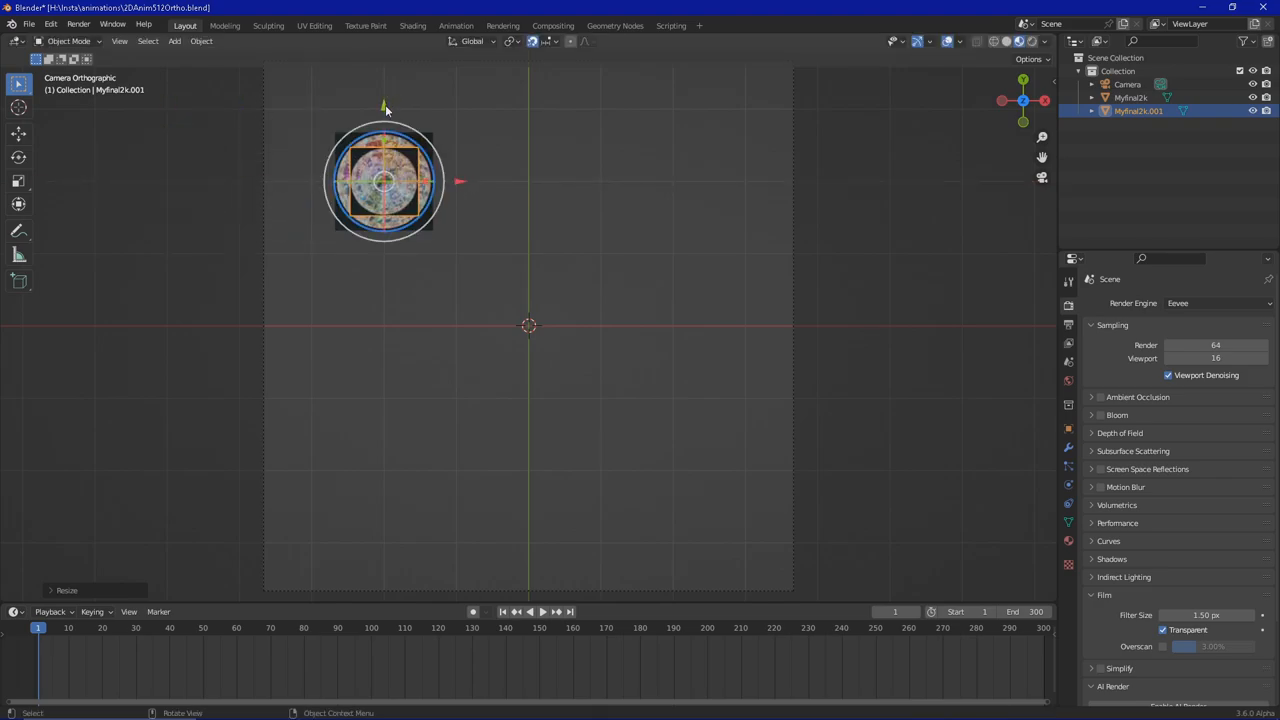
mouse_move(632, 198)
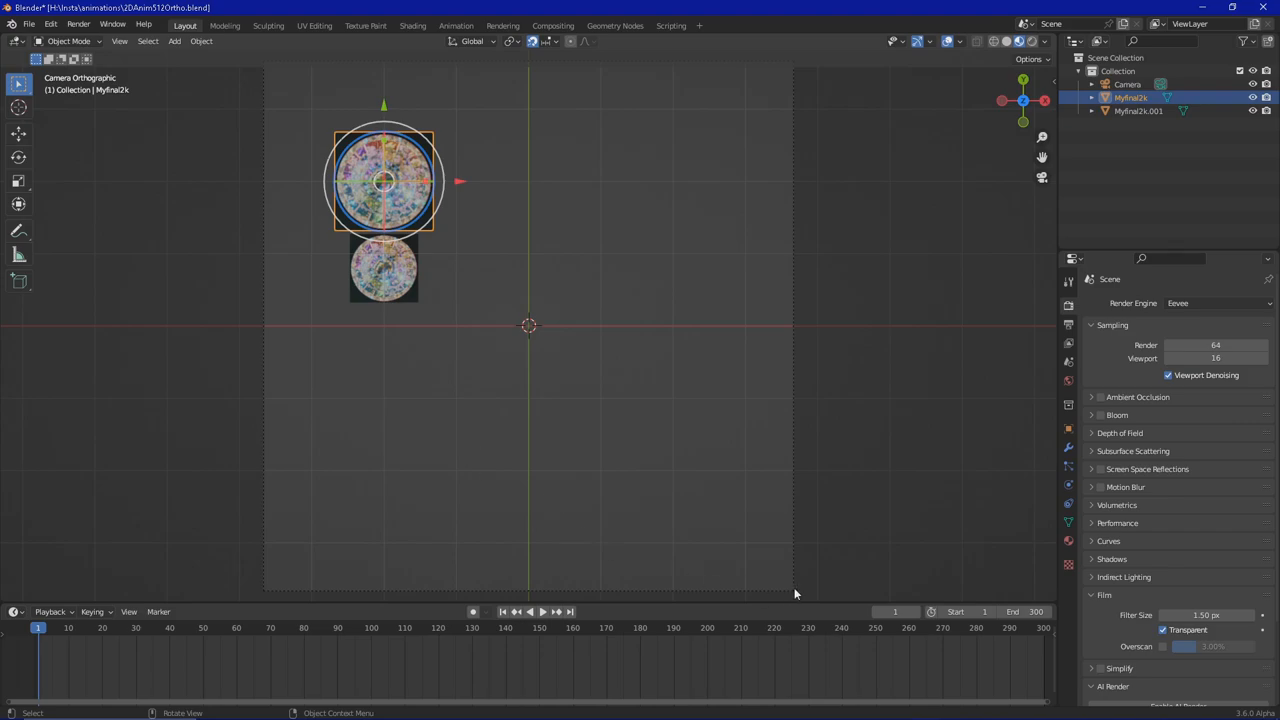
mouse_move(784, 598)
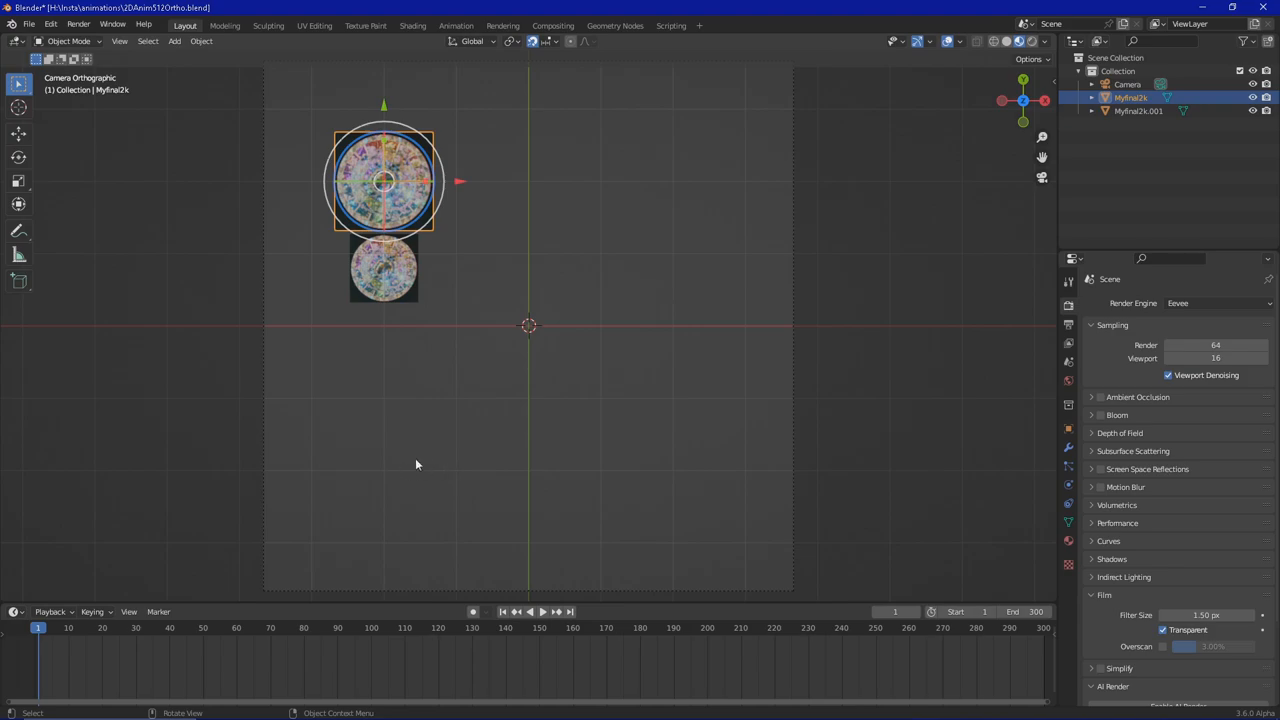
mouse_move(570, 352)
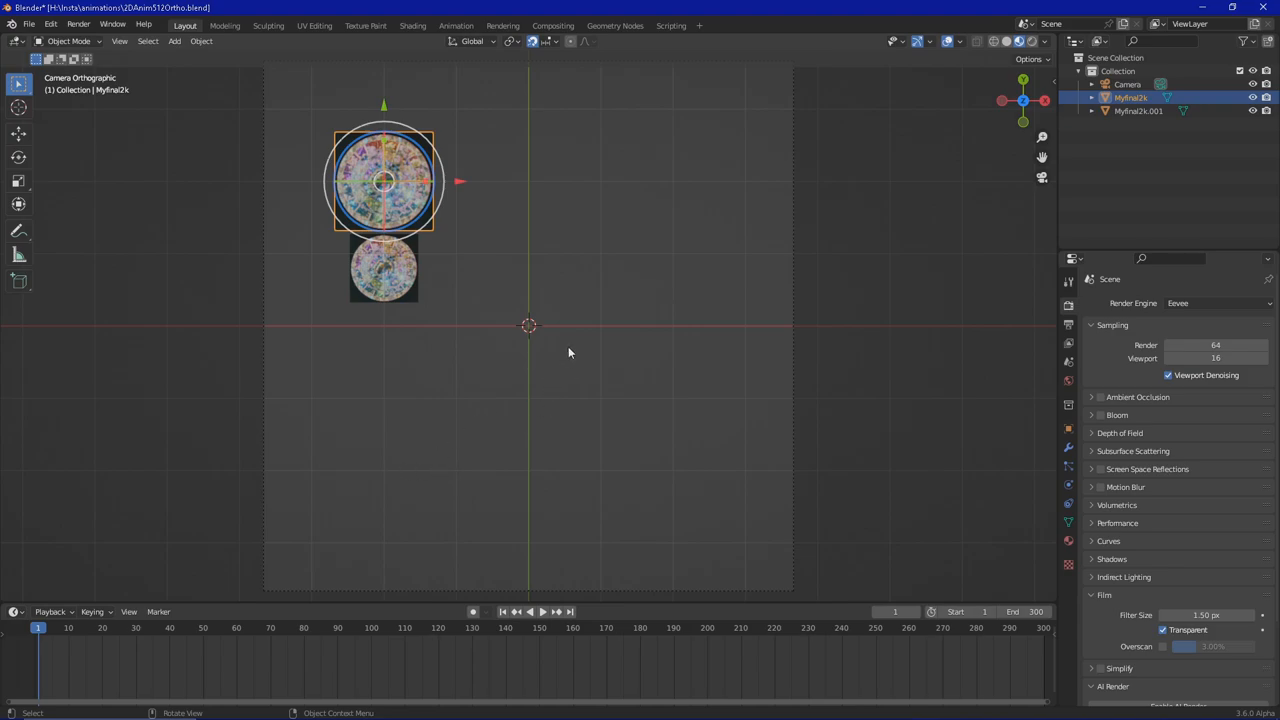
mouse_move(1081, 366)
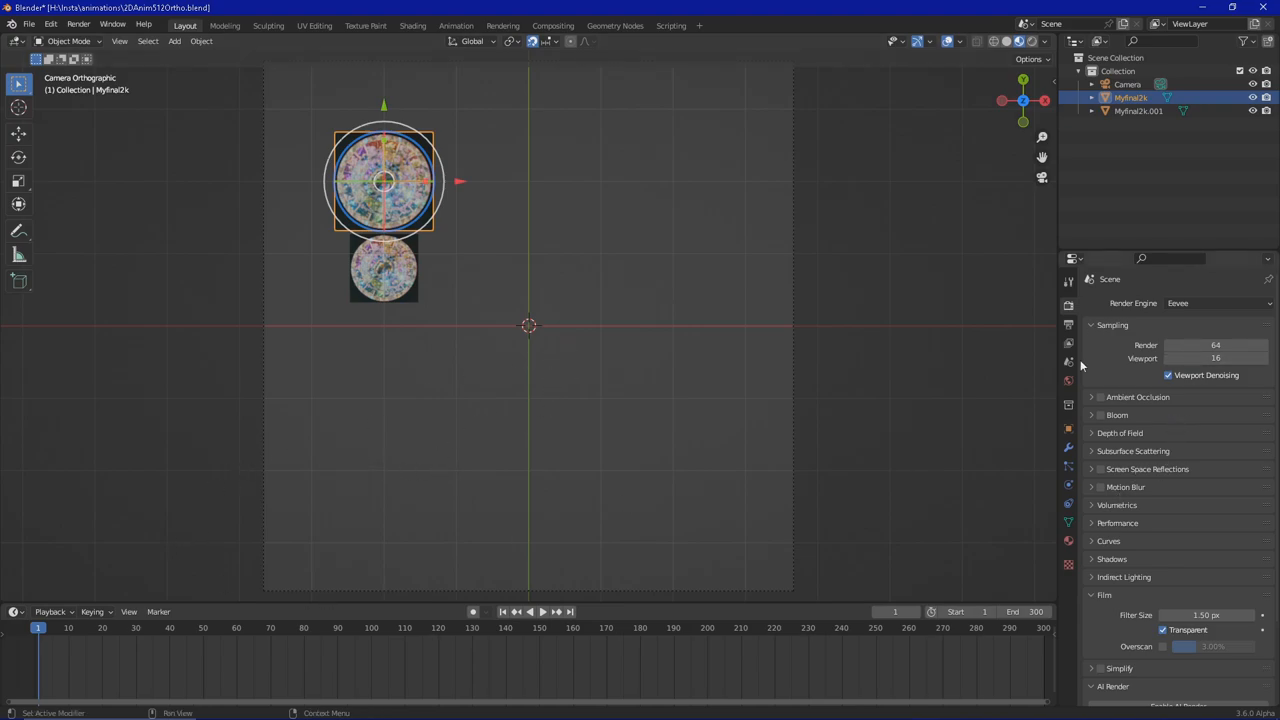
Show Object Properties and slide the original mandala left to X -5 m, outside the frame
left_click(1068, 429)
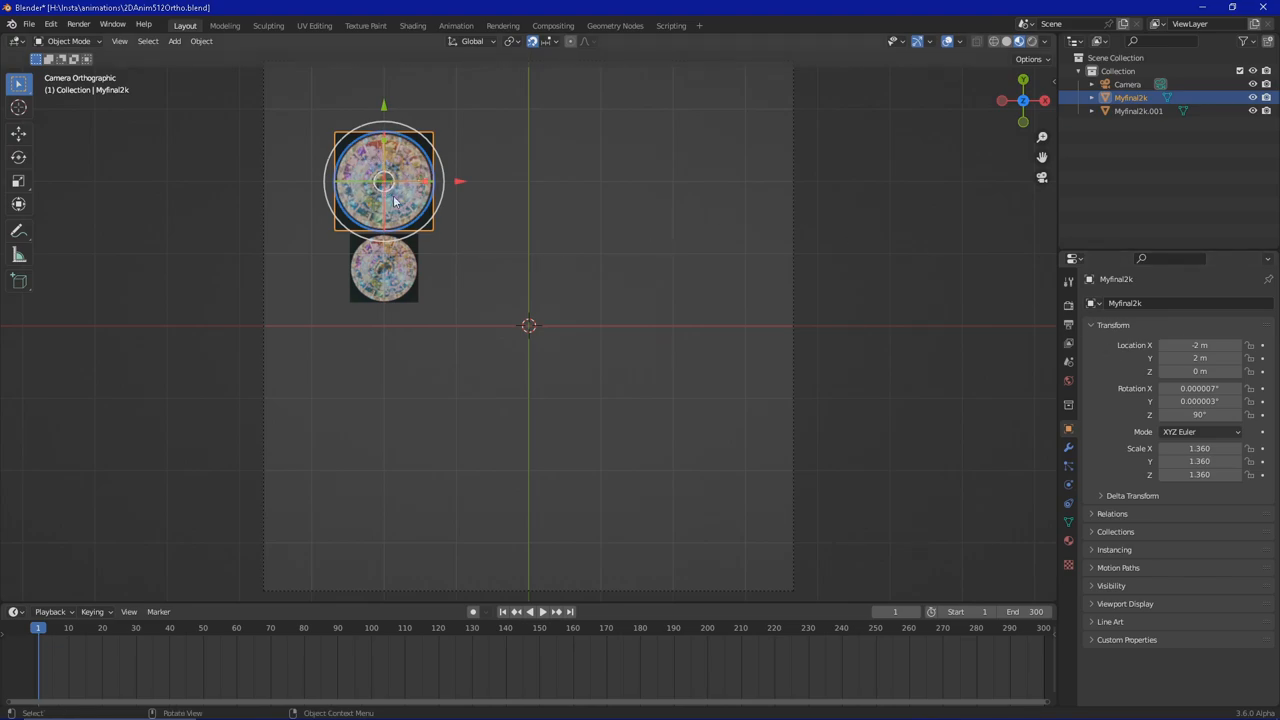
left_click(1199, 358)
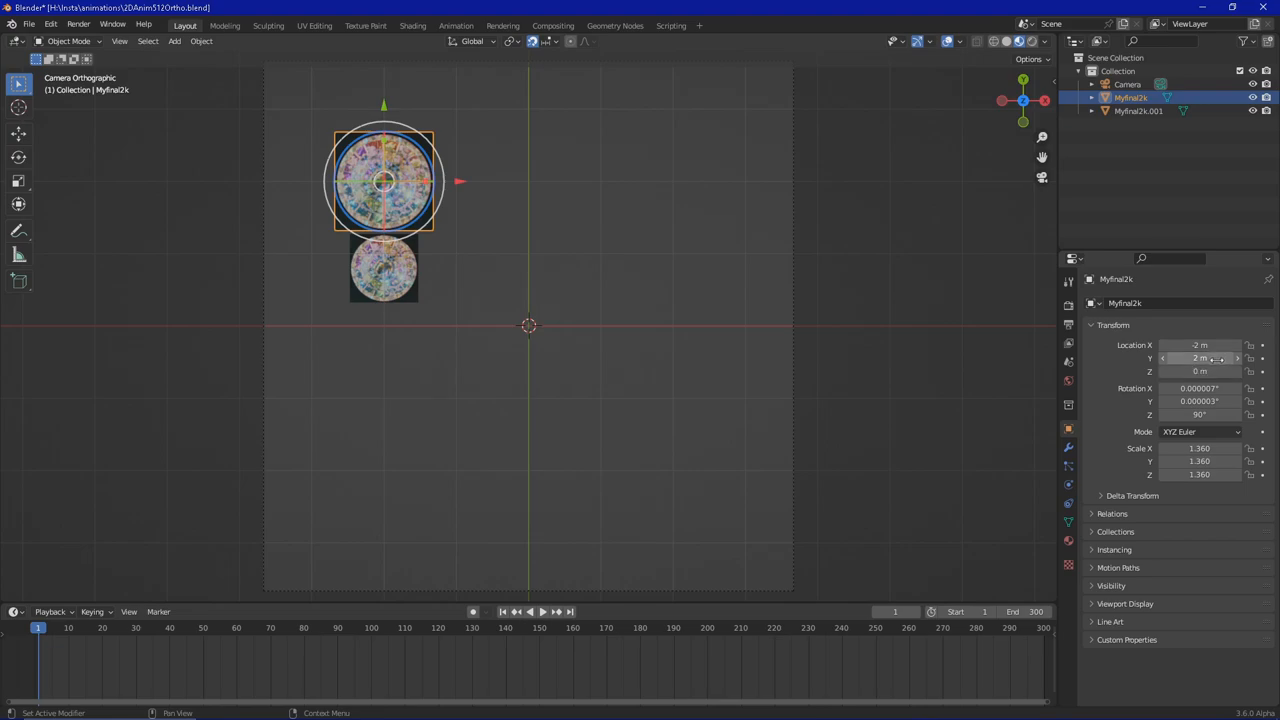
mouse_move(1200, 358)
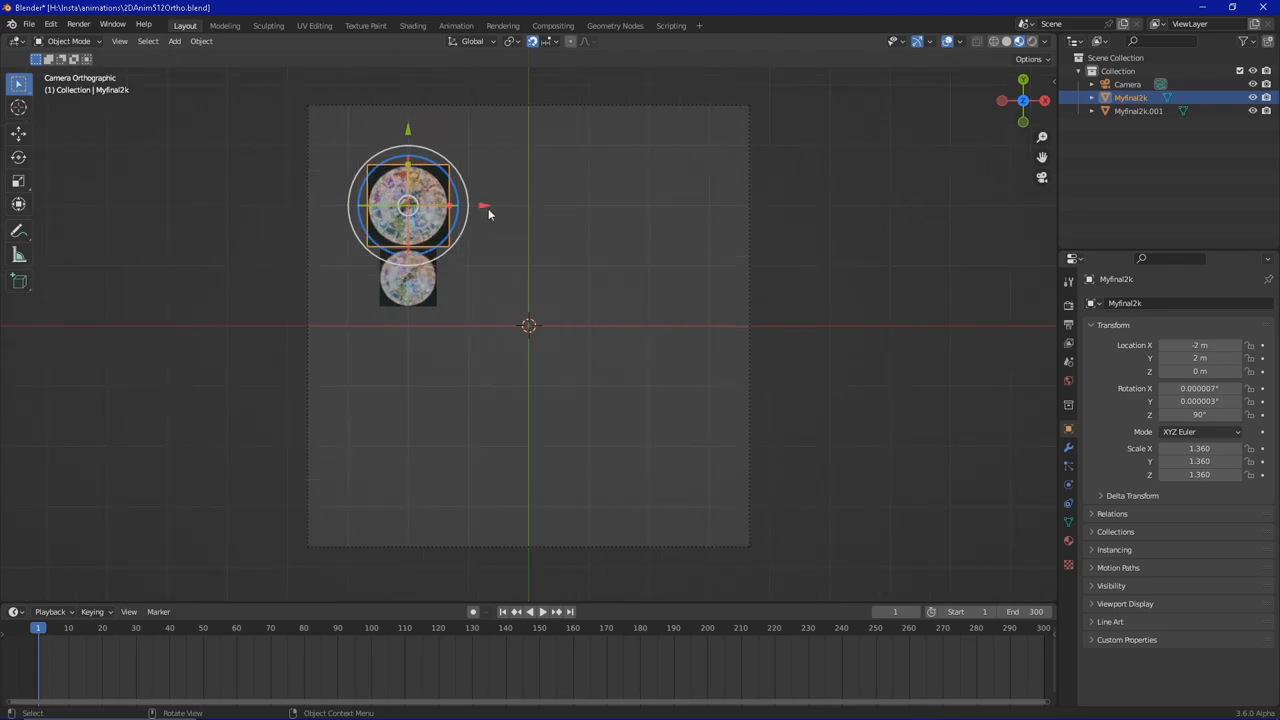
mouse_move(485, 210)
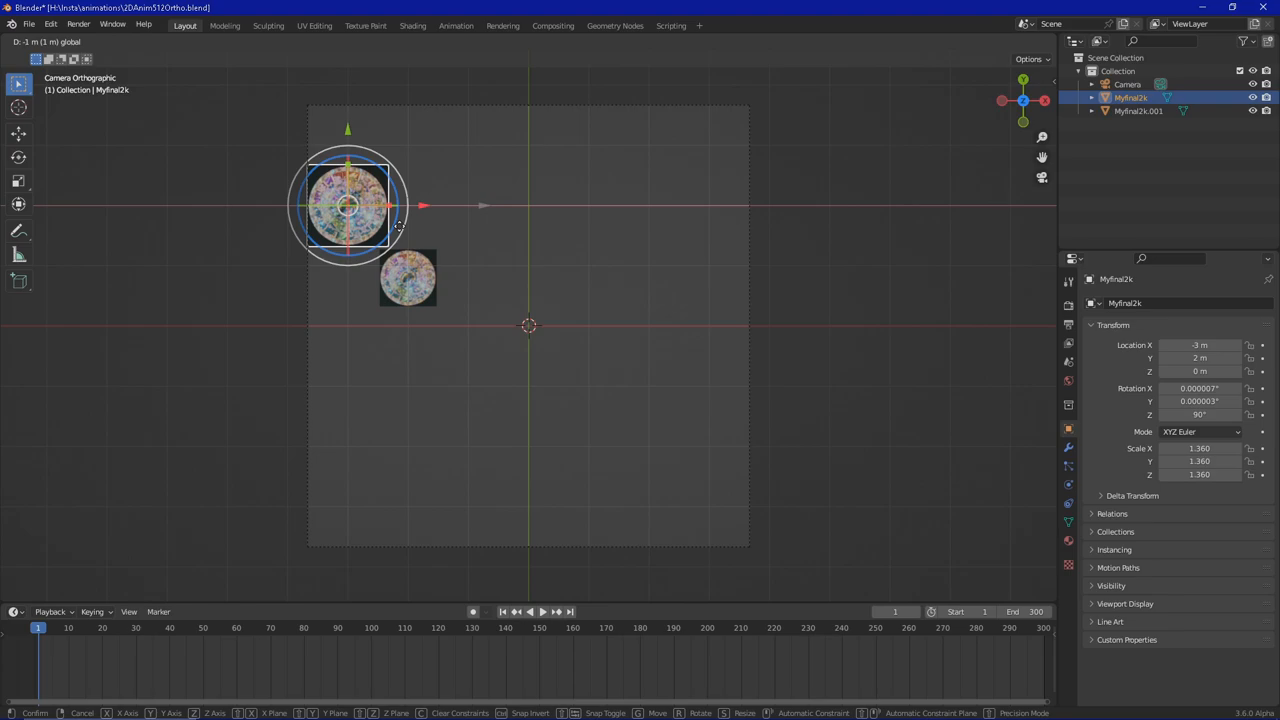
left_click_drag(347, 205, 227, 205)
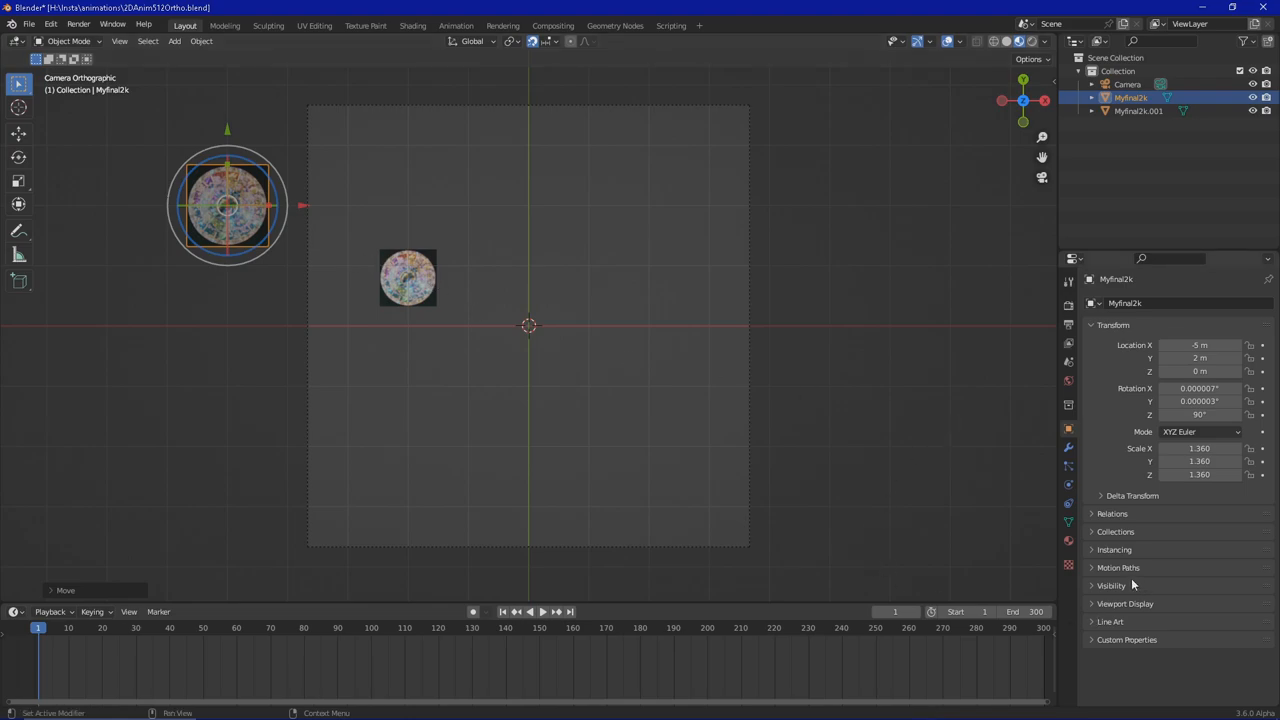
left_click(1200, 345)
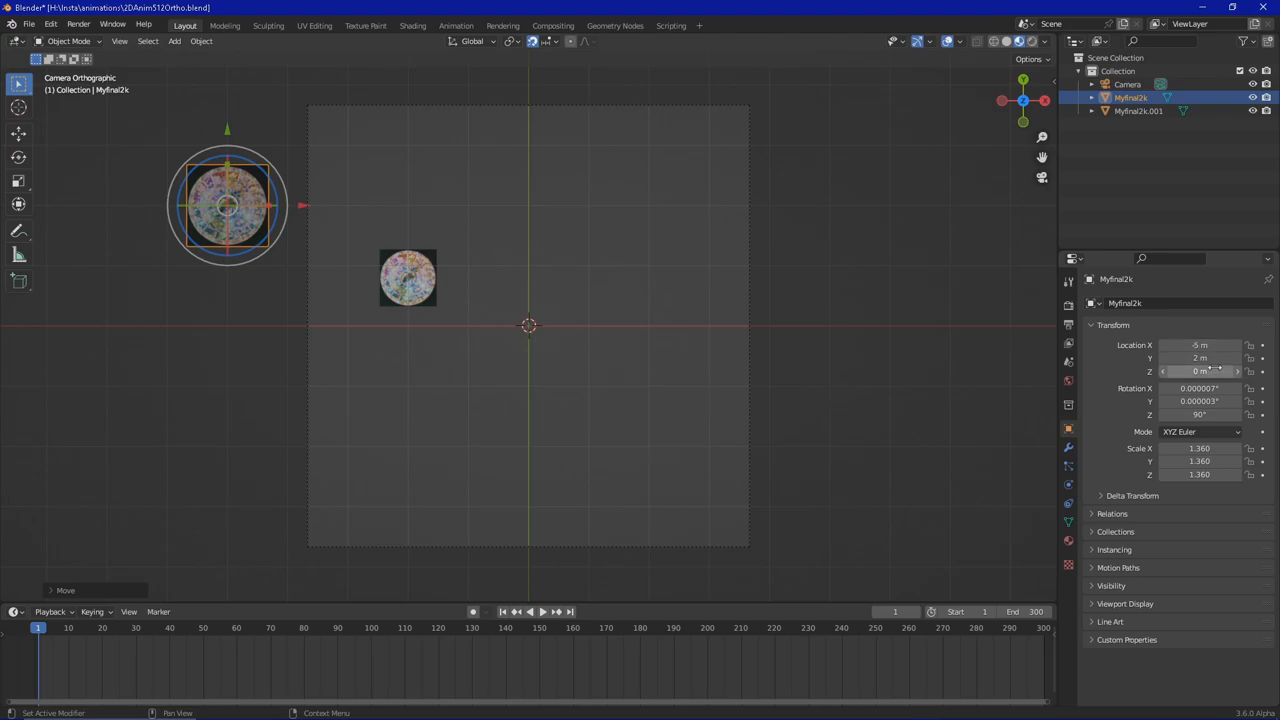
Insert a location keyframe at frame 1 with the mandala at X -5 m, Y 2 m
right_click(1200, 371)
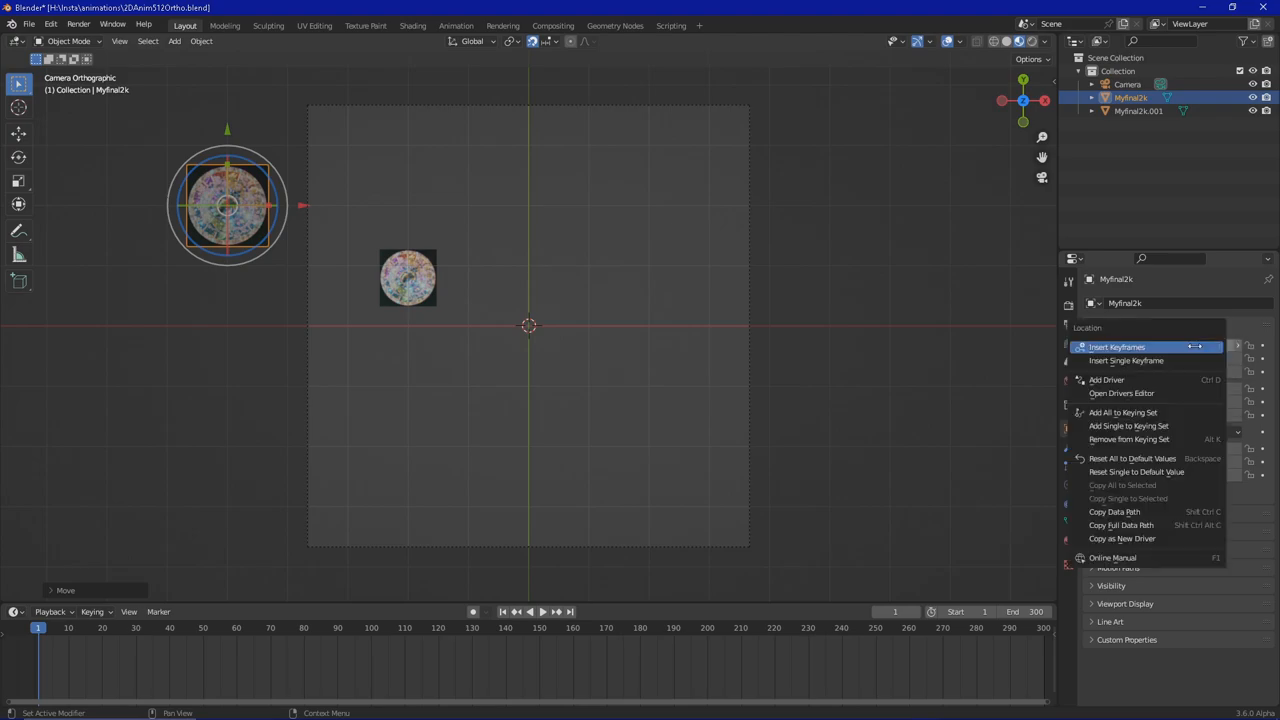
mouse_move(1116, 347)
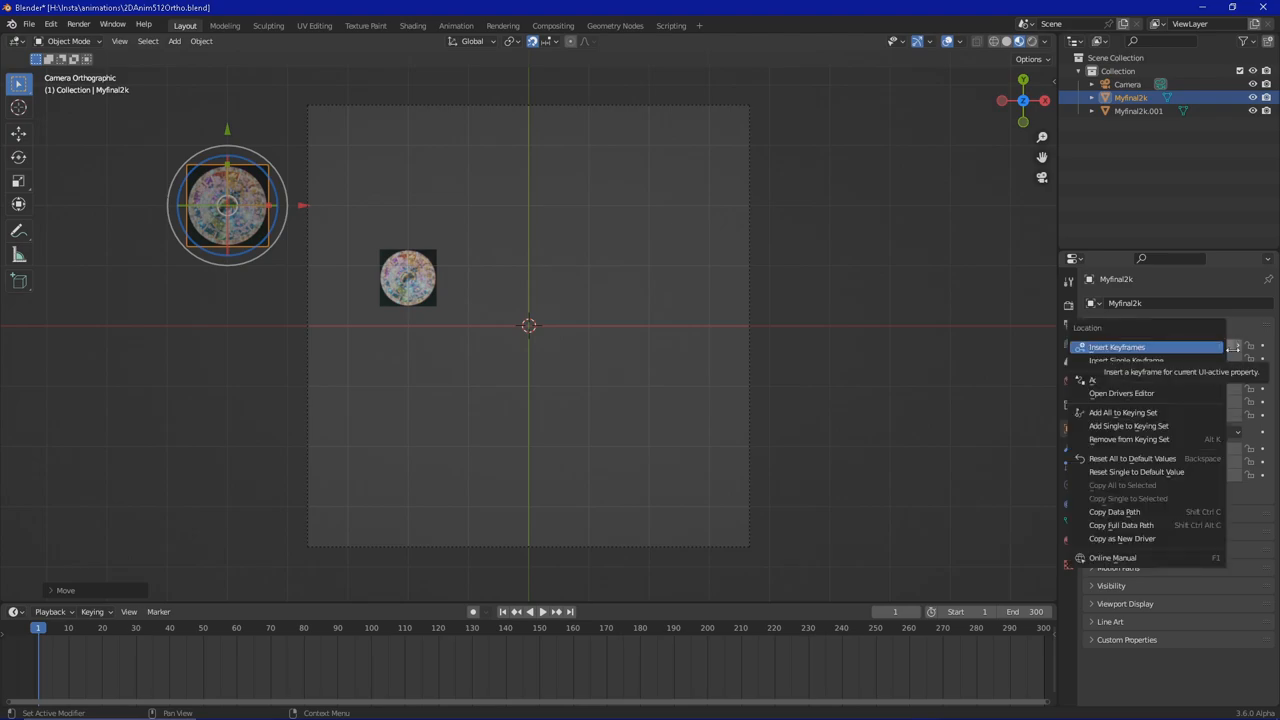
mouse_move(1145, 347)
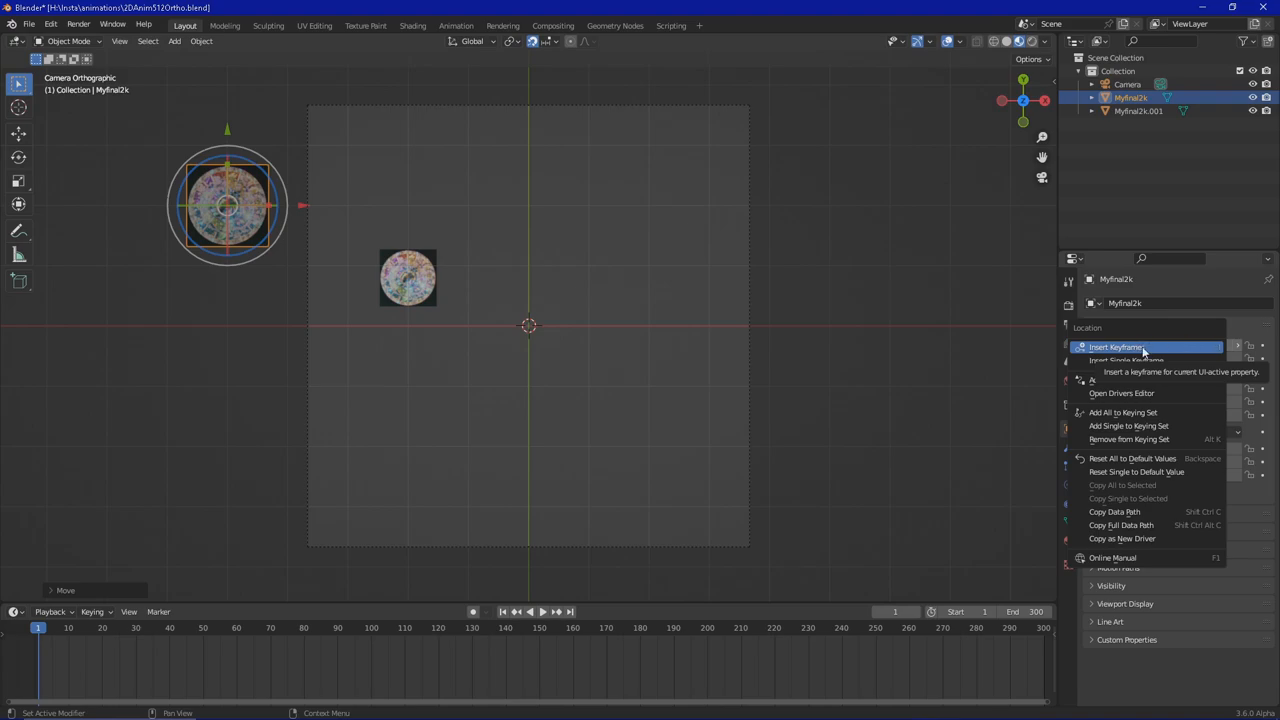
left_click(1115, 347)
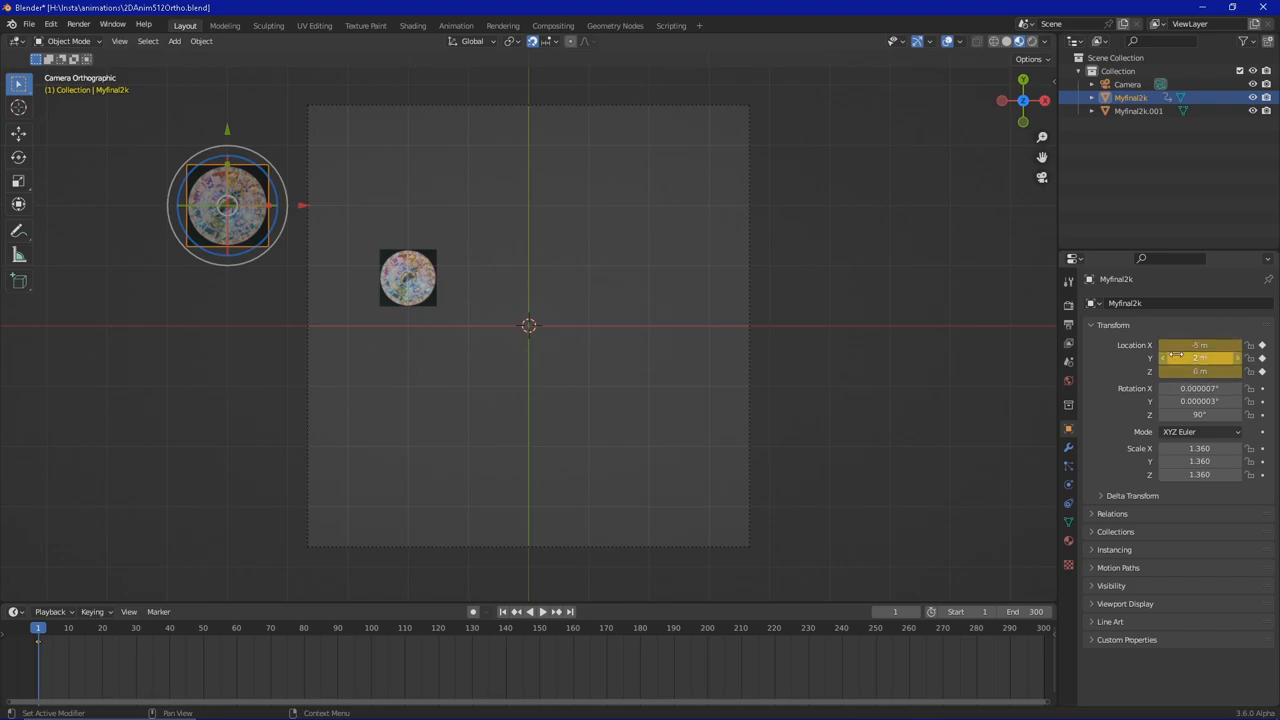
left_click(1200, 371)
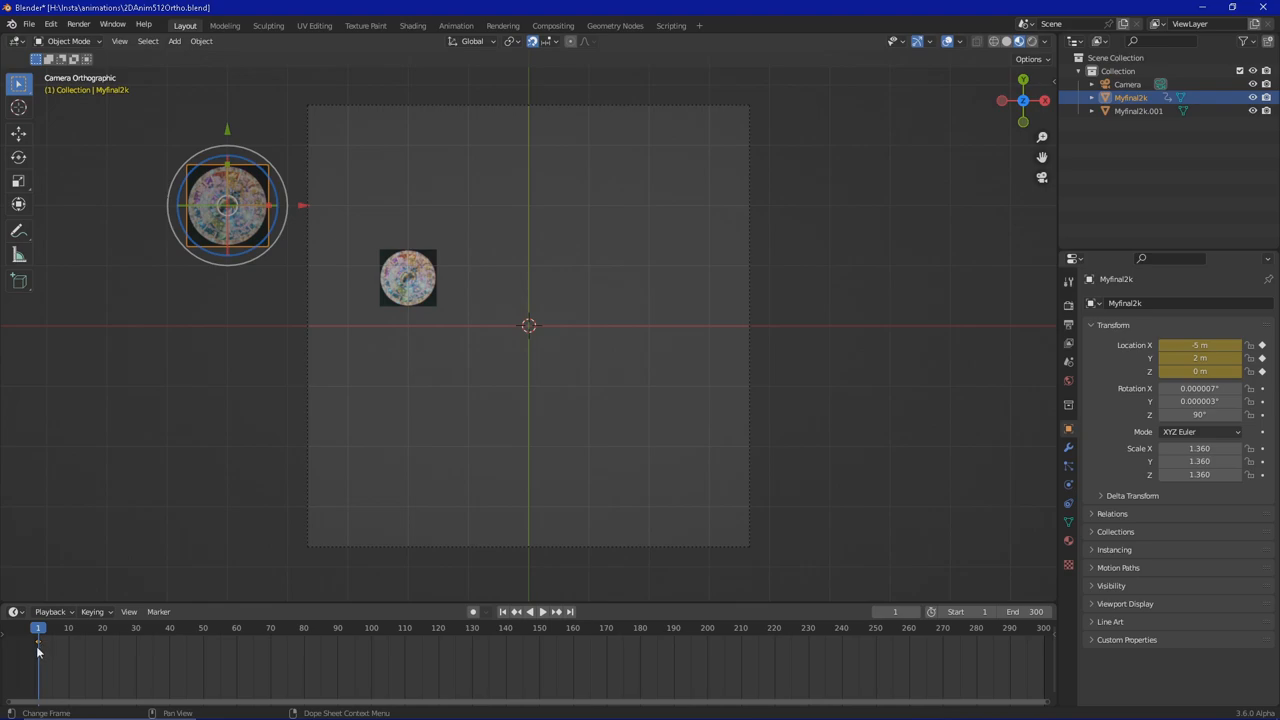
mouse_move(40, 656)
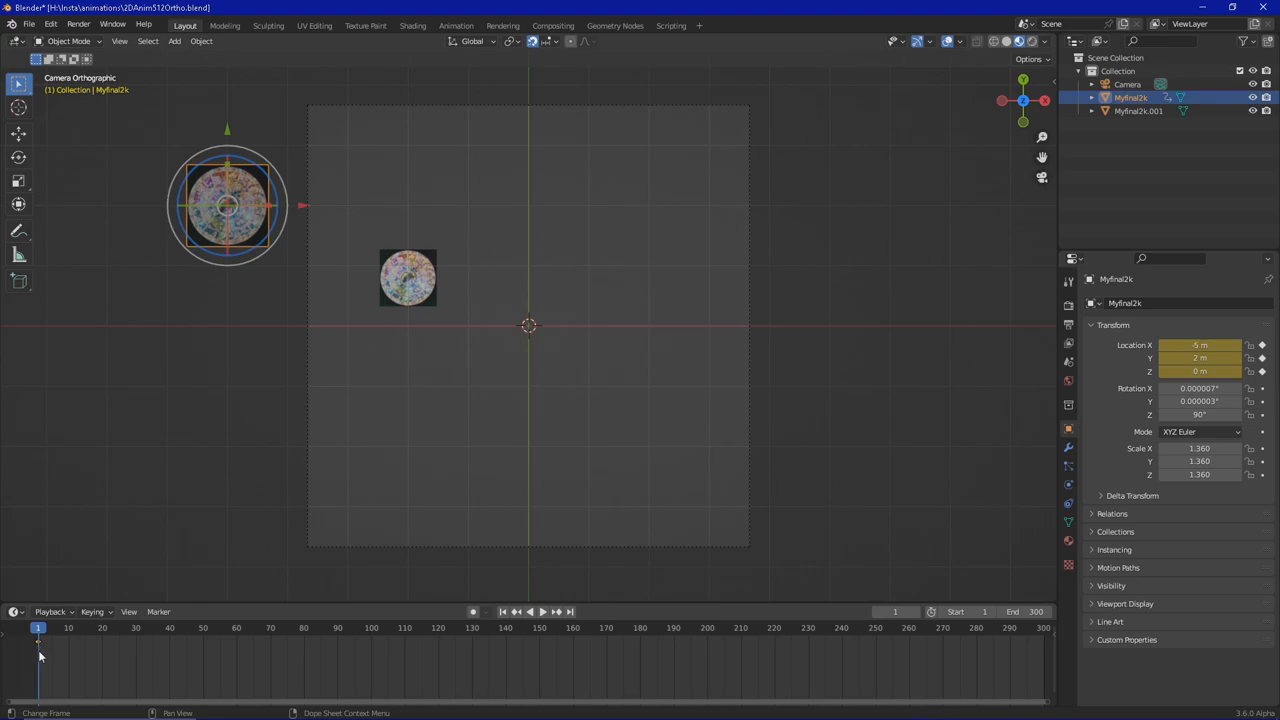
mouse_move(449, 319)
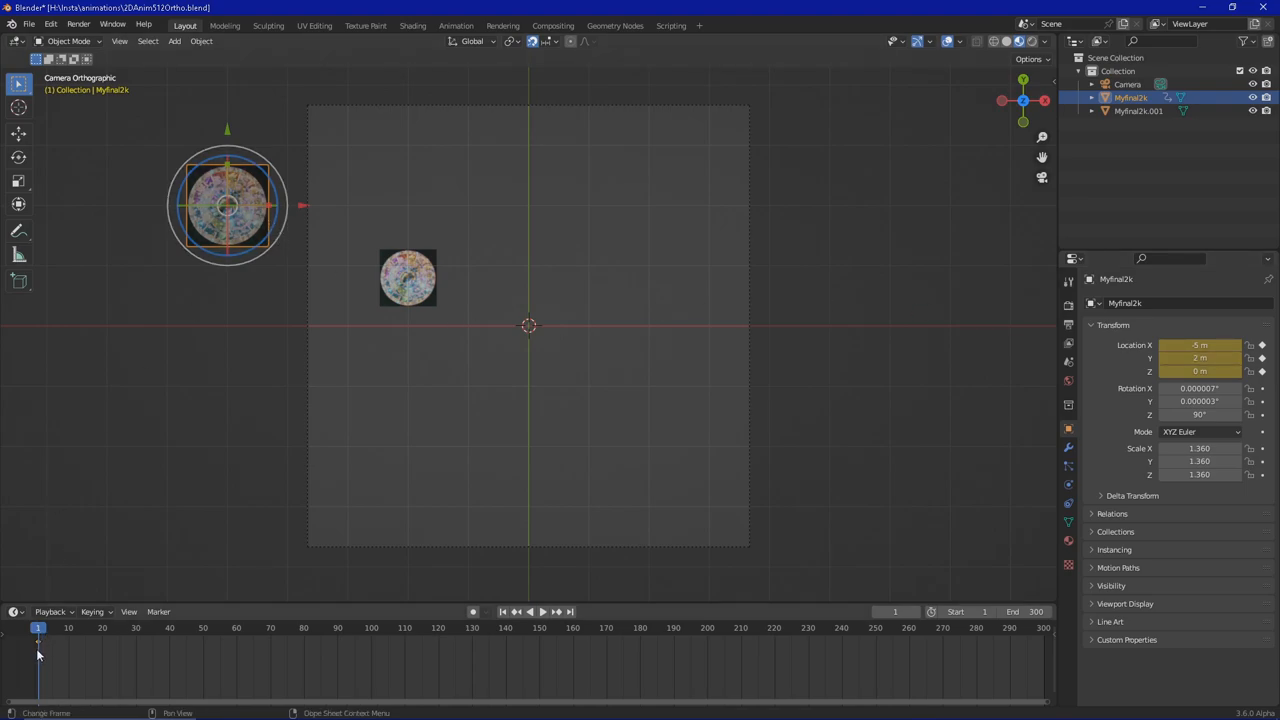
mouse_move(738, 280)
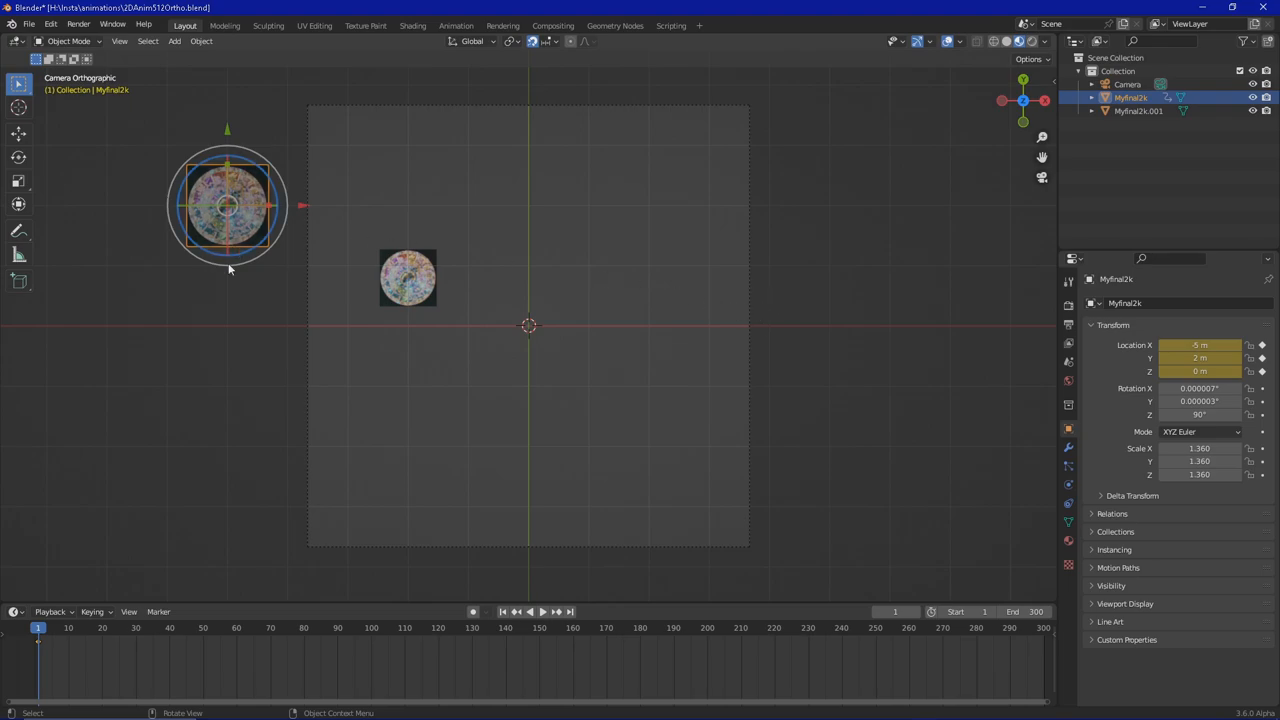
mouse_move(562, 222)
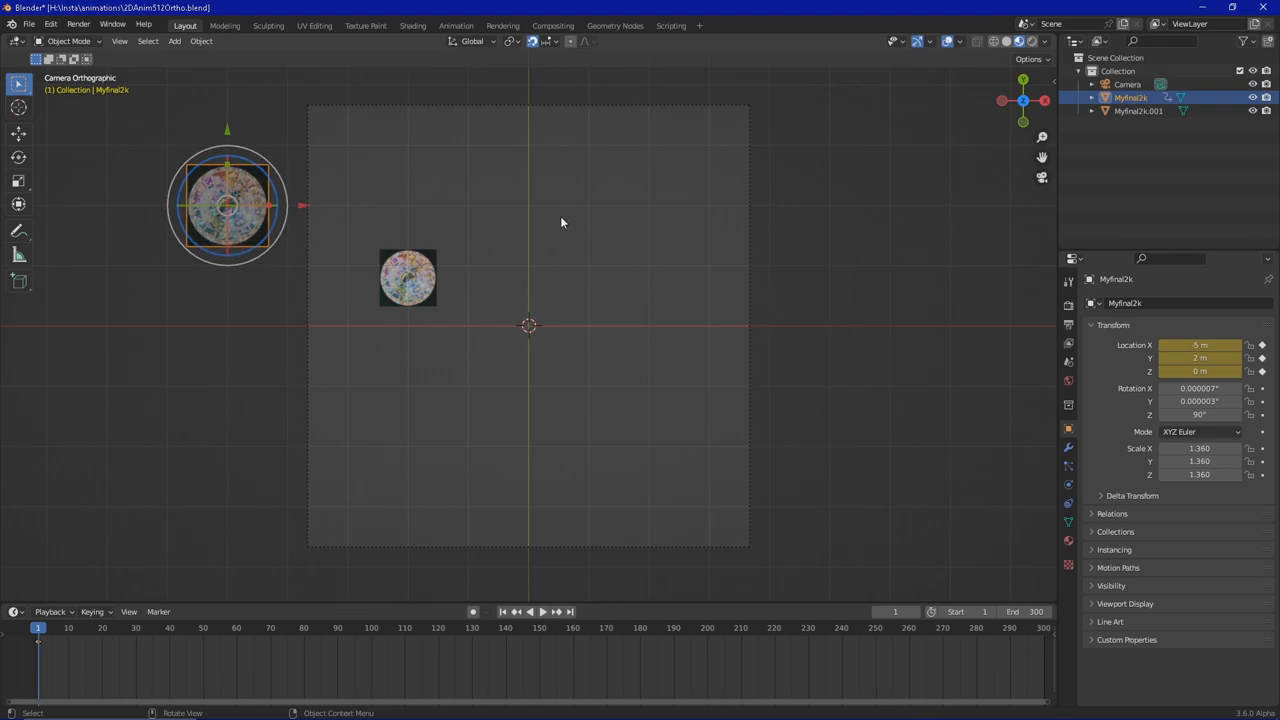
mouse_move(621, 270)
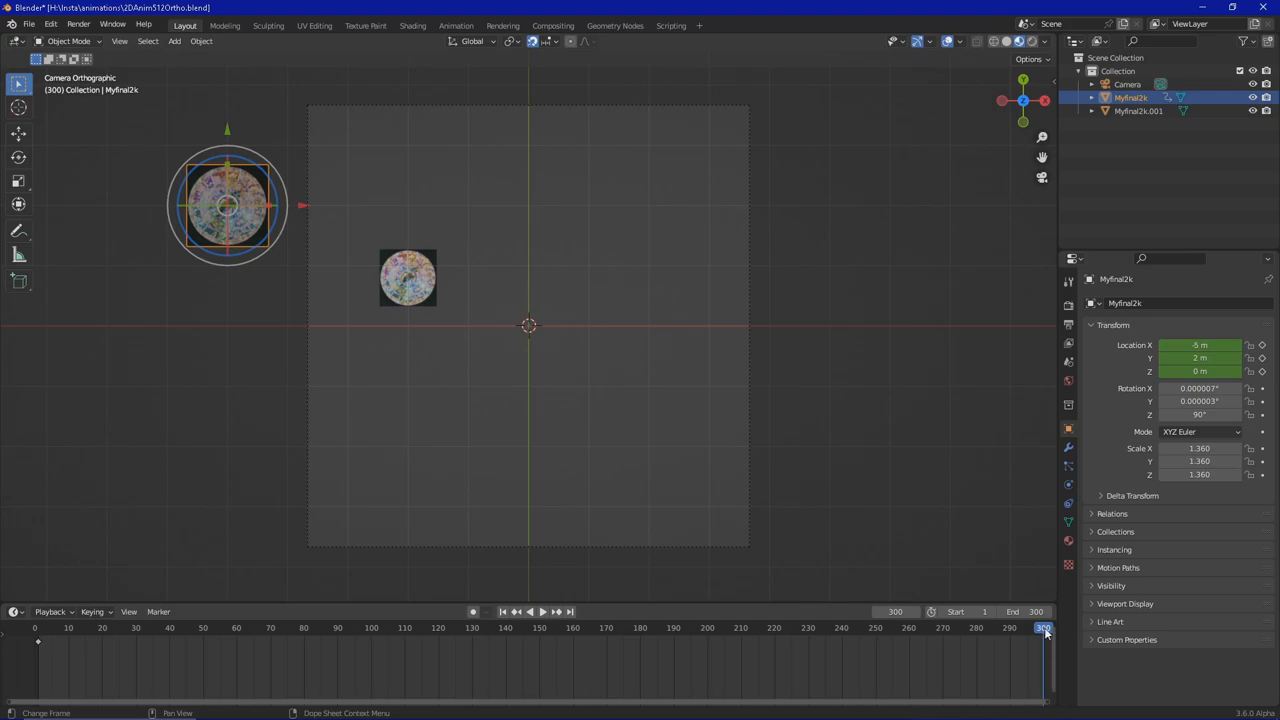
mouse_move(320, 247)
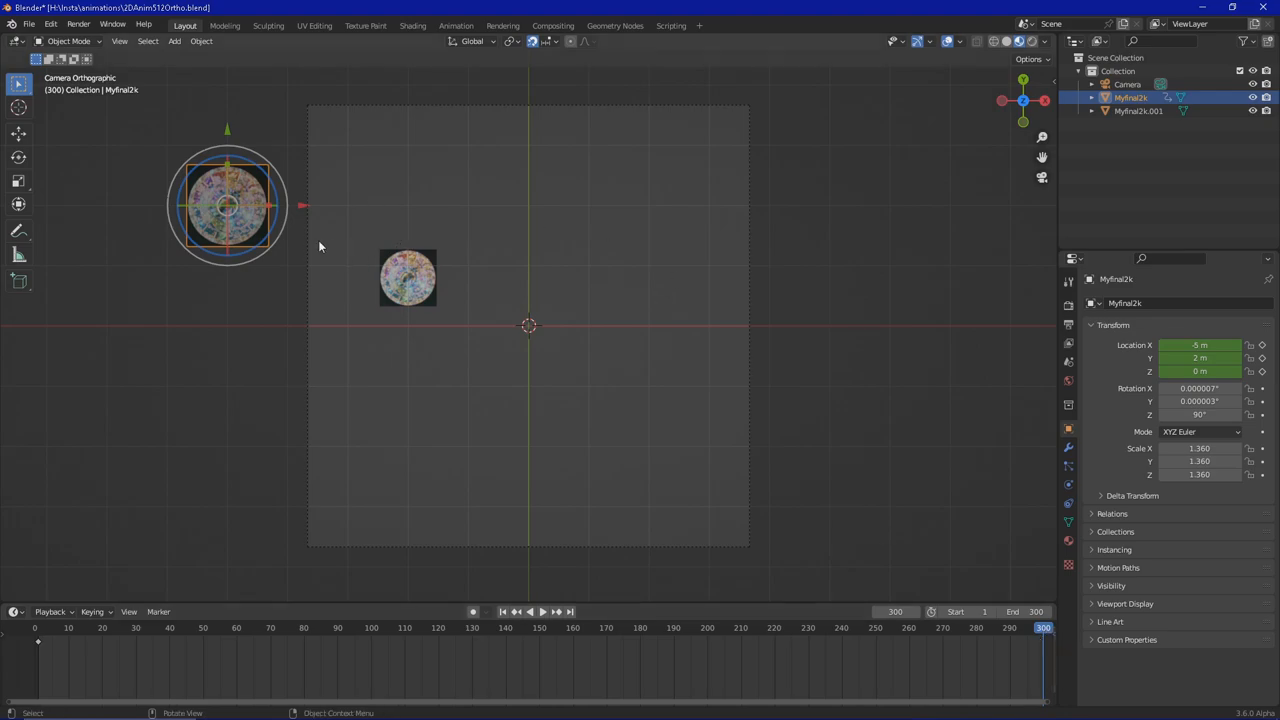
mouse_move(306, 211)
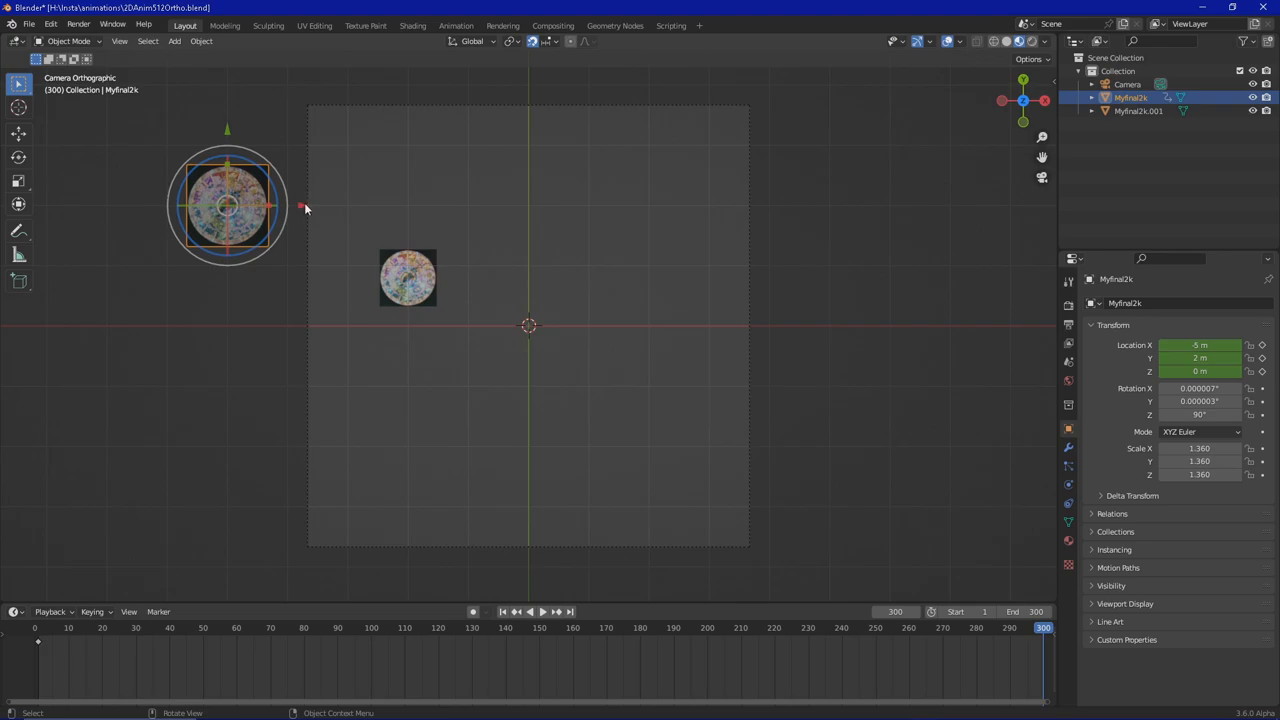
Move the mandala right to Location X 2 m and keyframe its location at frame 300
key("g")
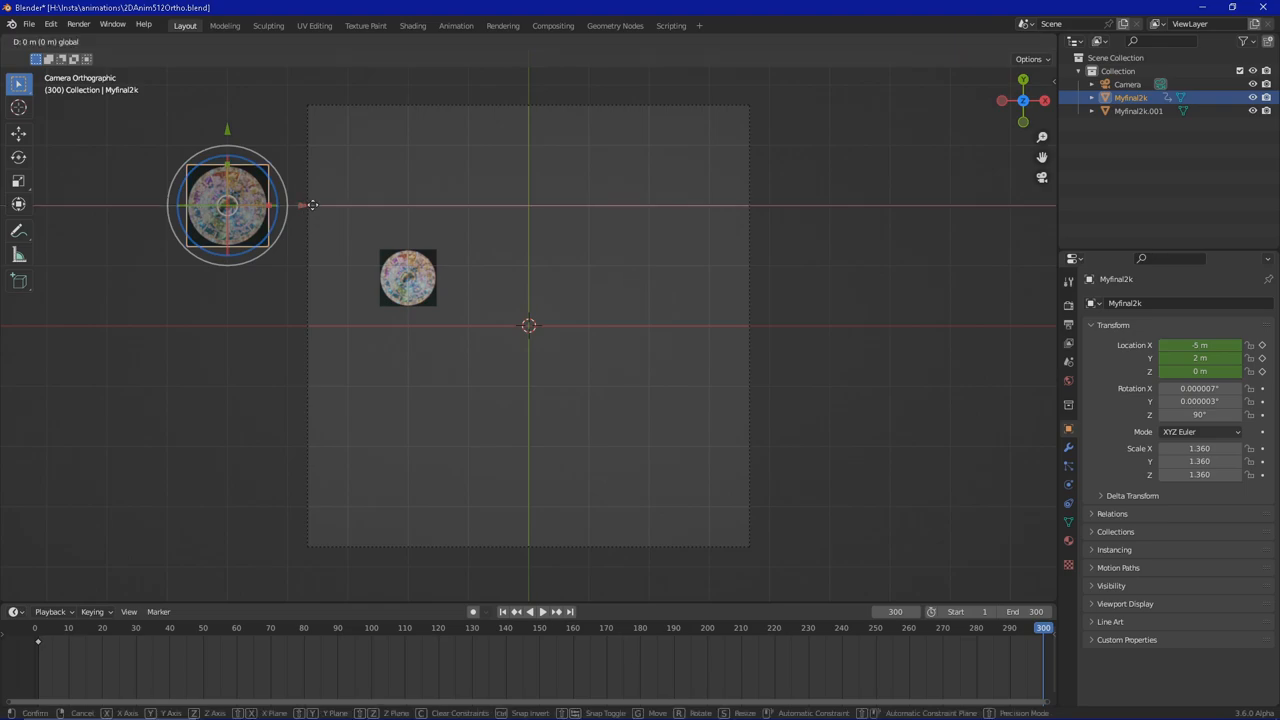
left_click_drag(228, 205, 408, 205)
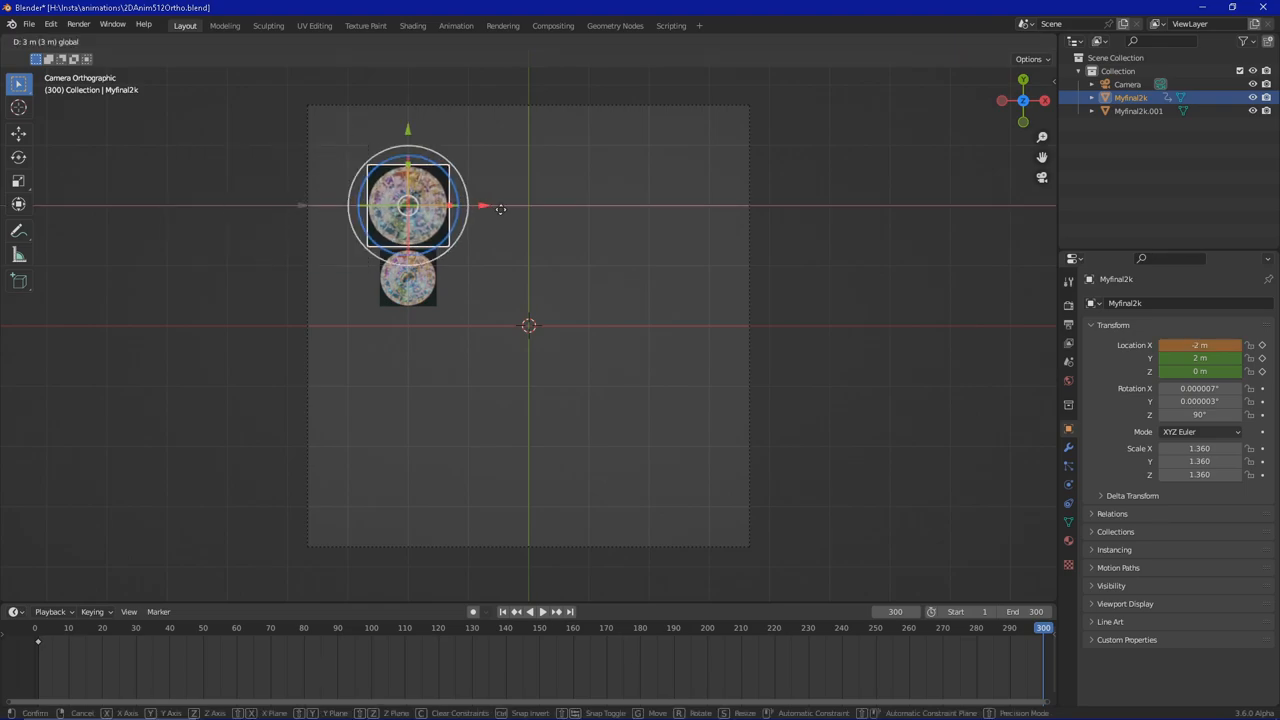
left_click_drag(408, 206, 650, 206)
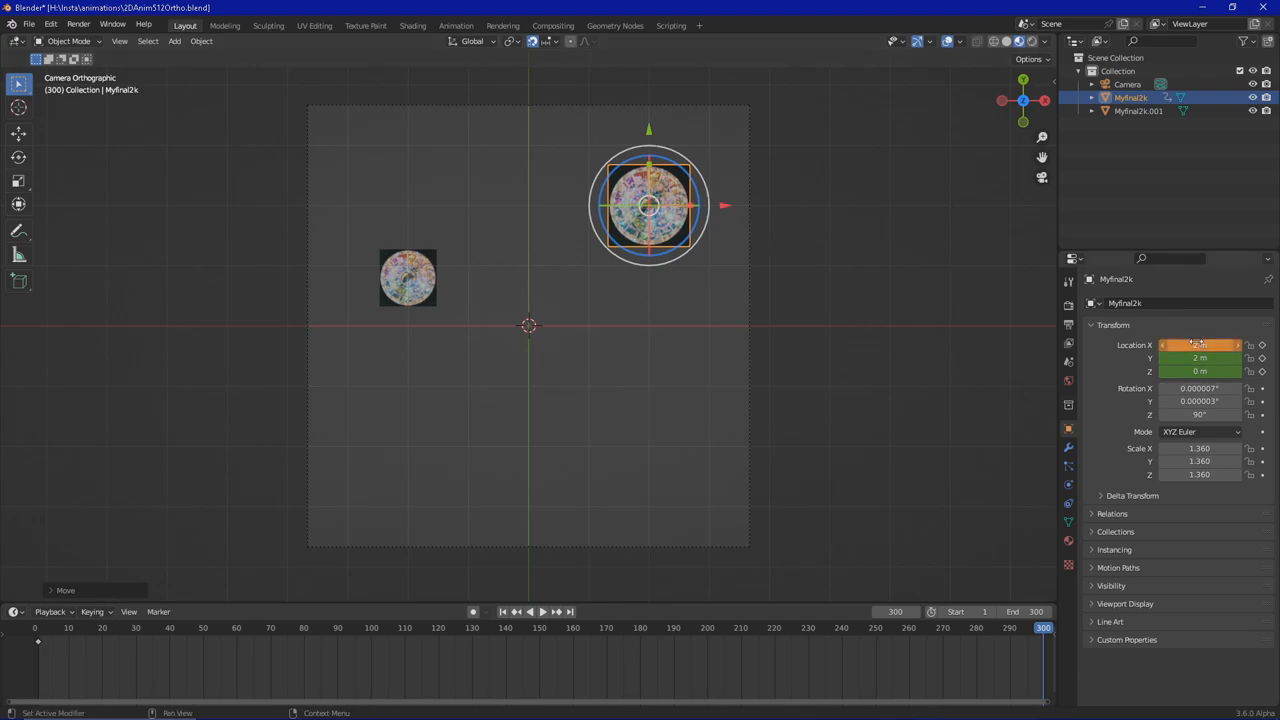
left_click(1200, 371)
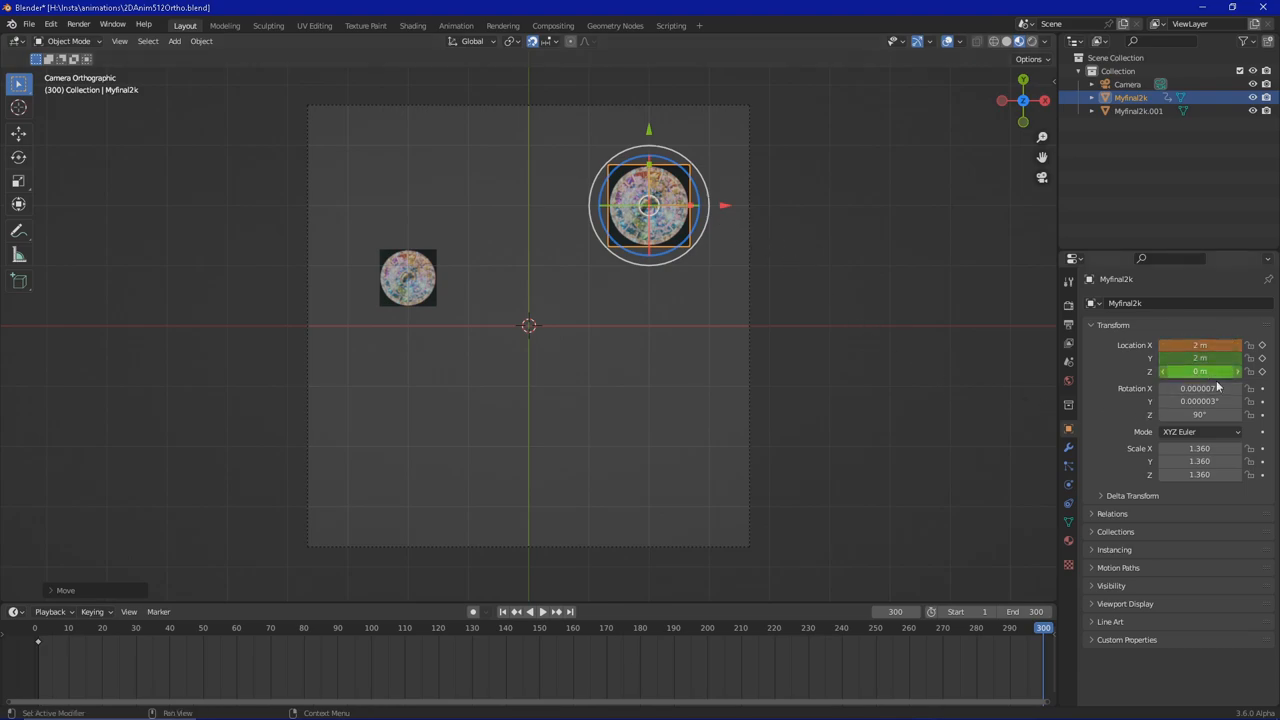
mouse_move(1200, 345)
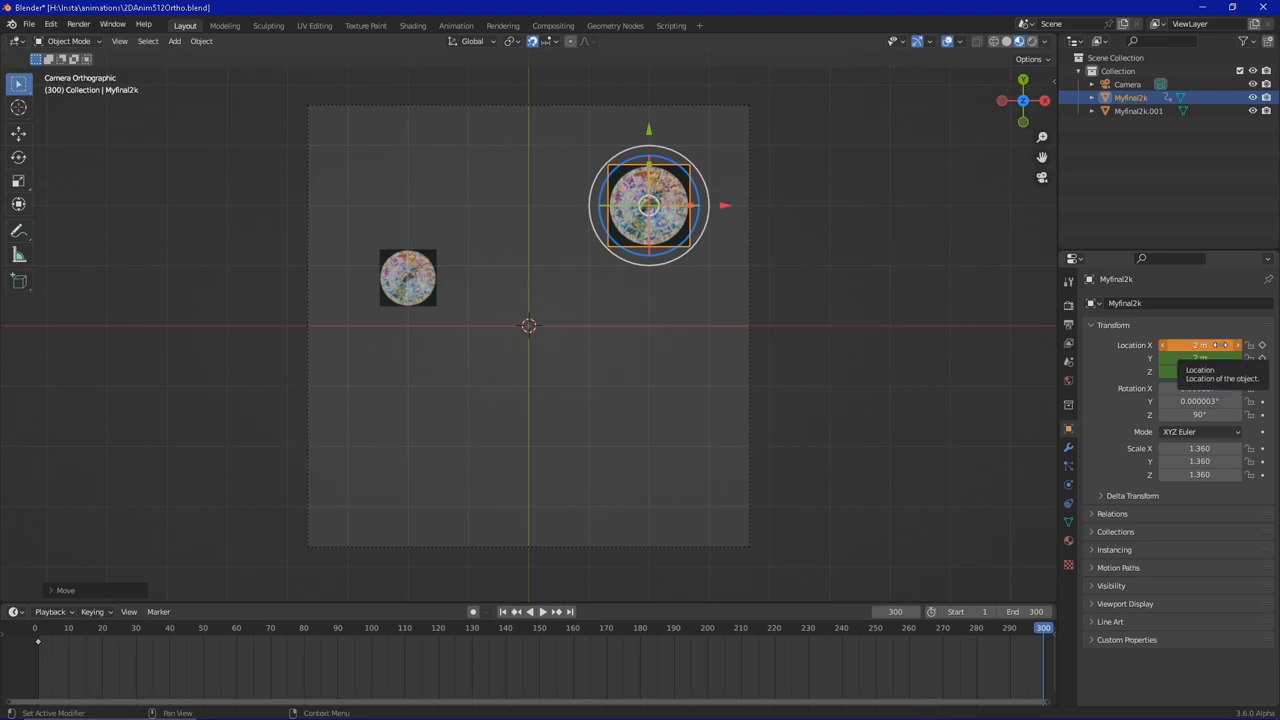
mouse_move(1217, 328)
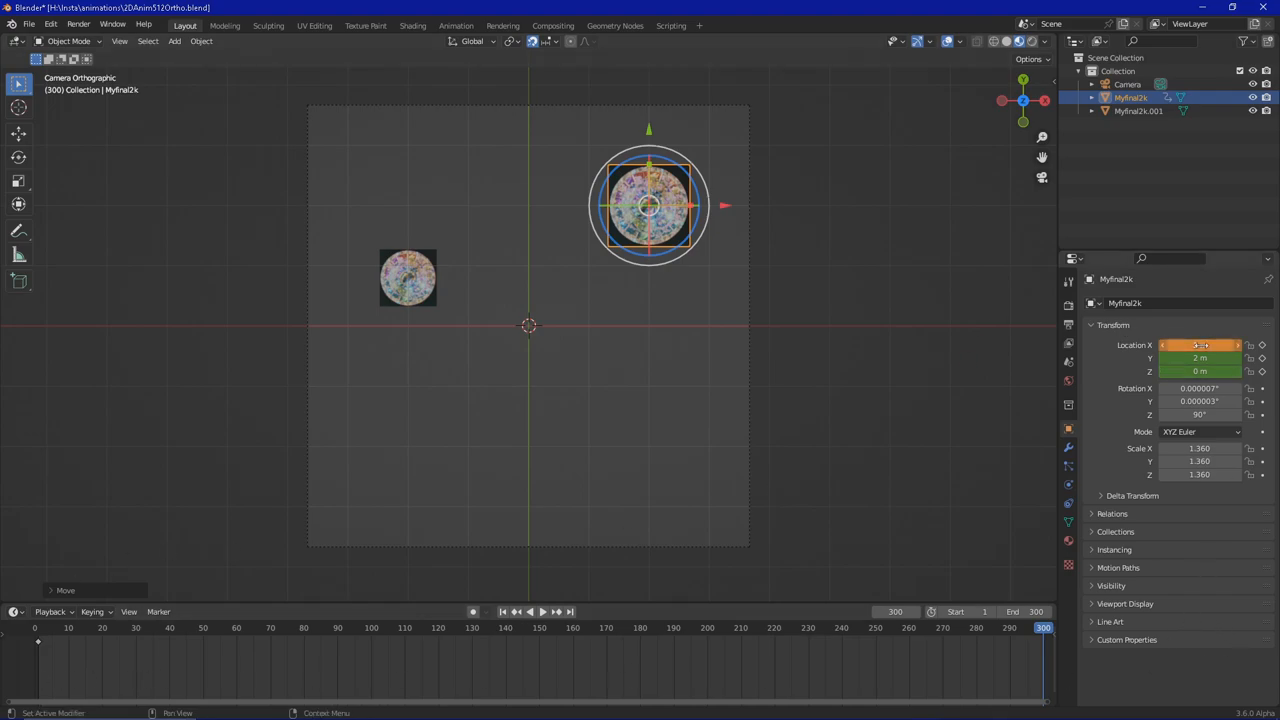
right_click(1200, 345)
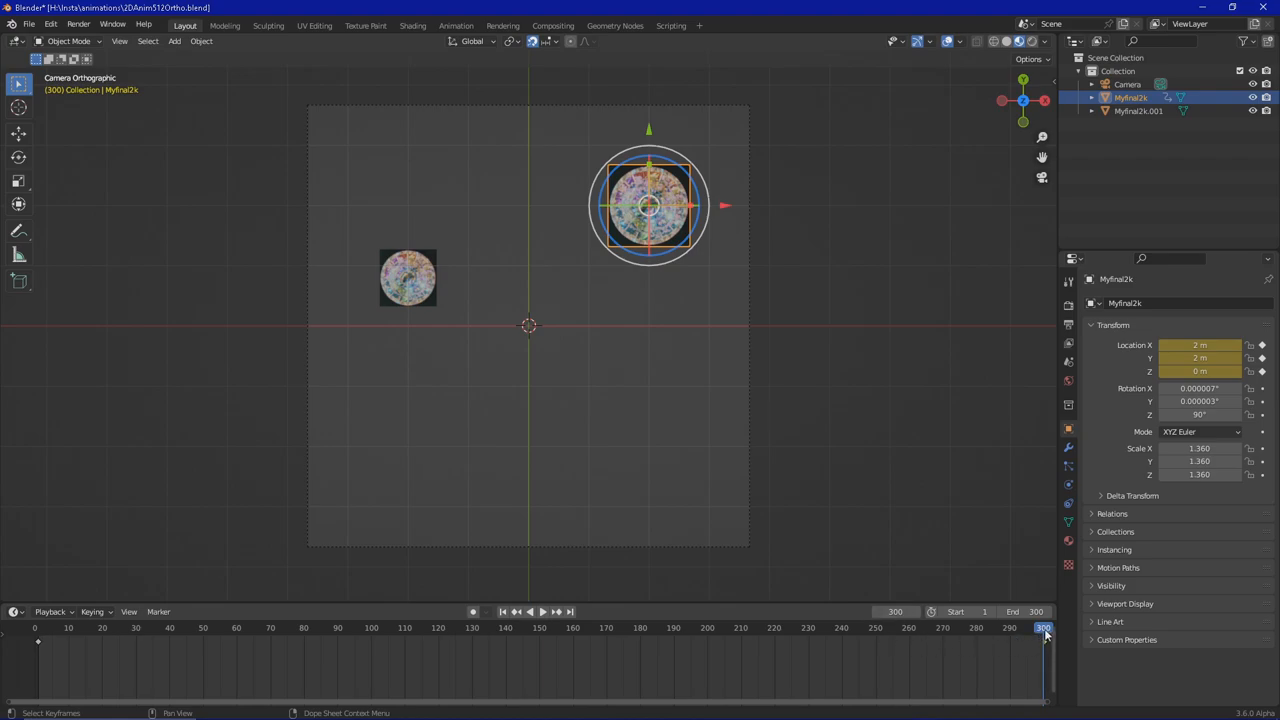
left_click(515, 611)
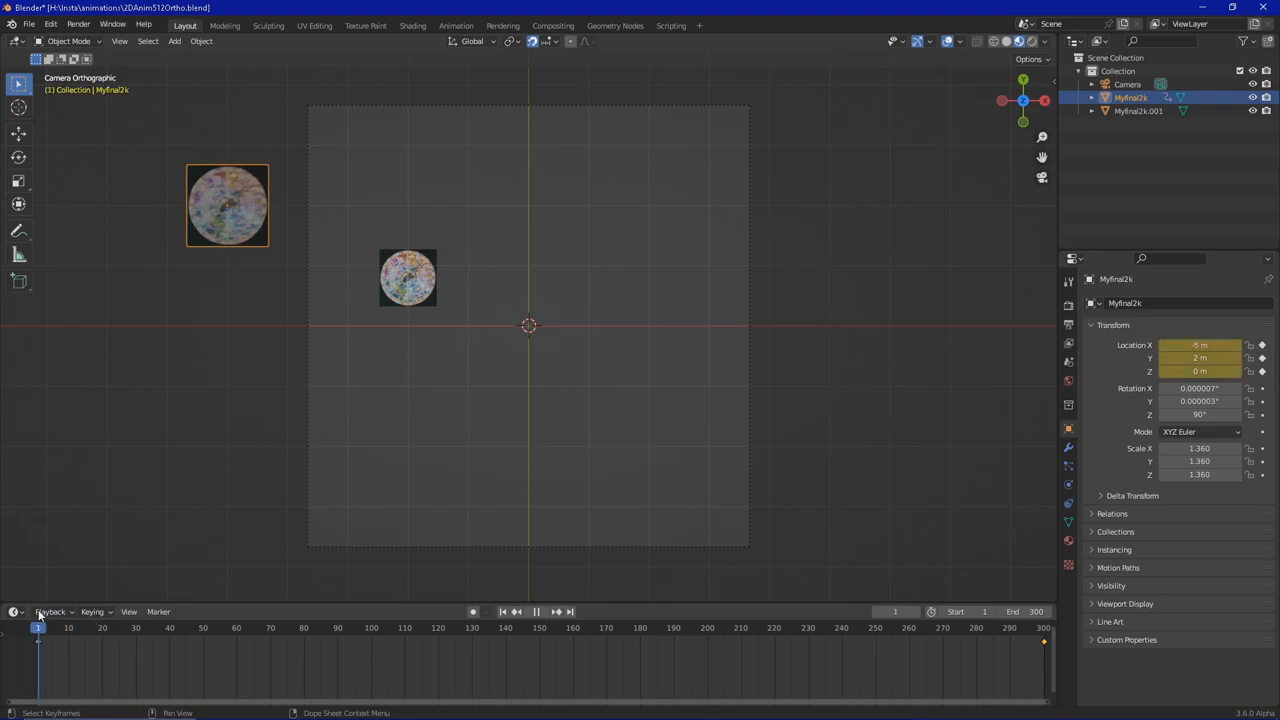
left_click(227, 205)
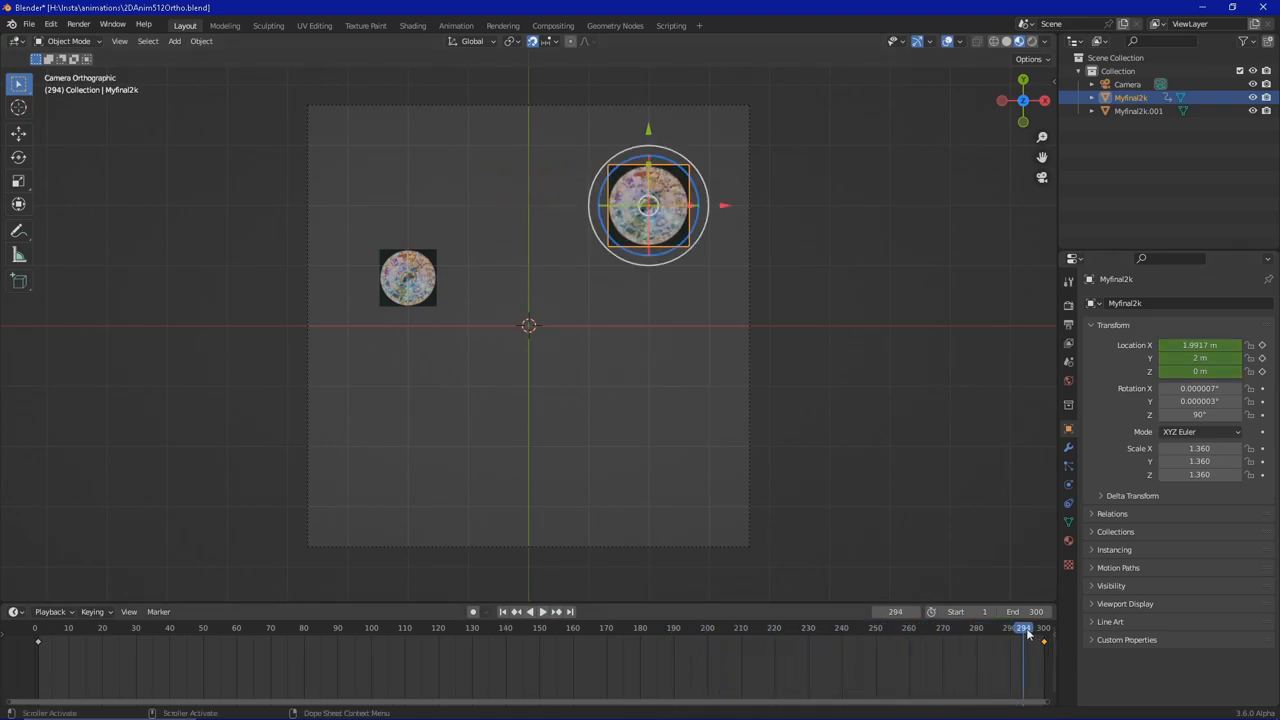
left_click(538, 627)
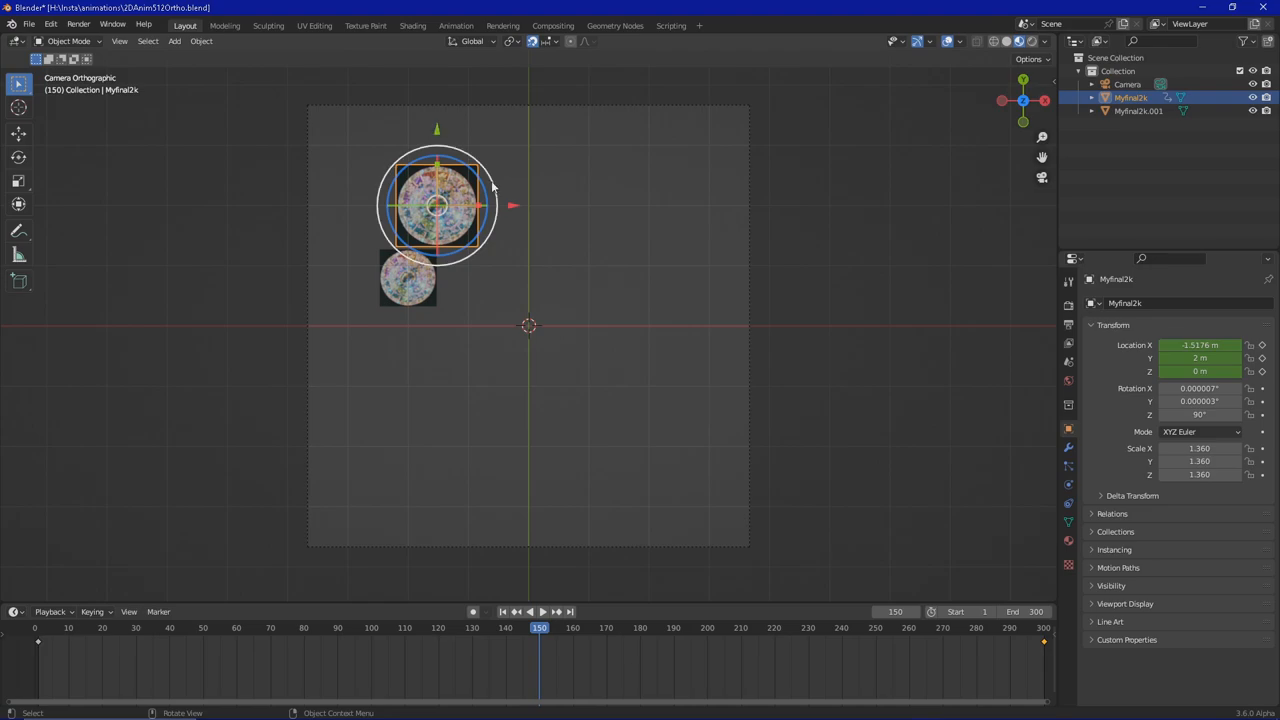
mouse_move(437, 130)
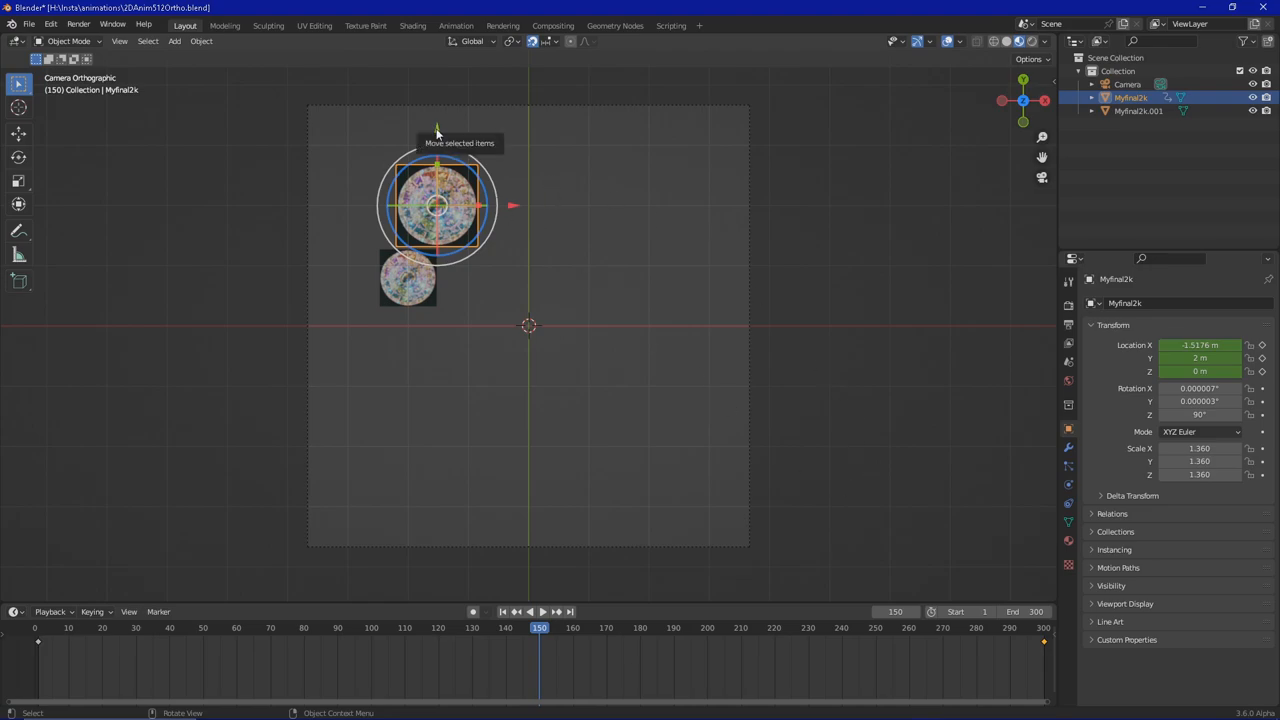
Drag the mandala plane down with the move gizmo for the frame 150 pose
left_click_drag(437, 205, 437, 265)
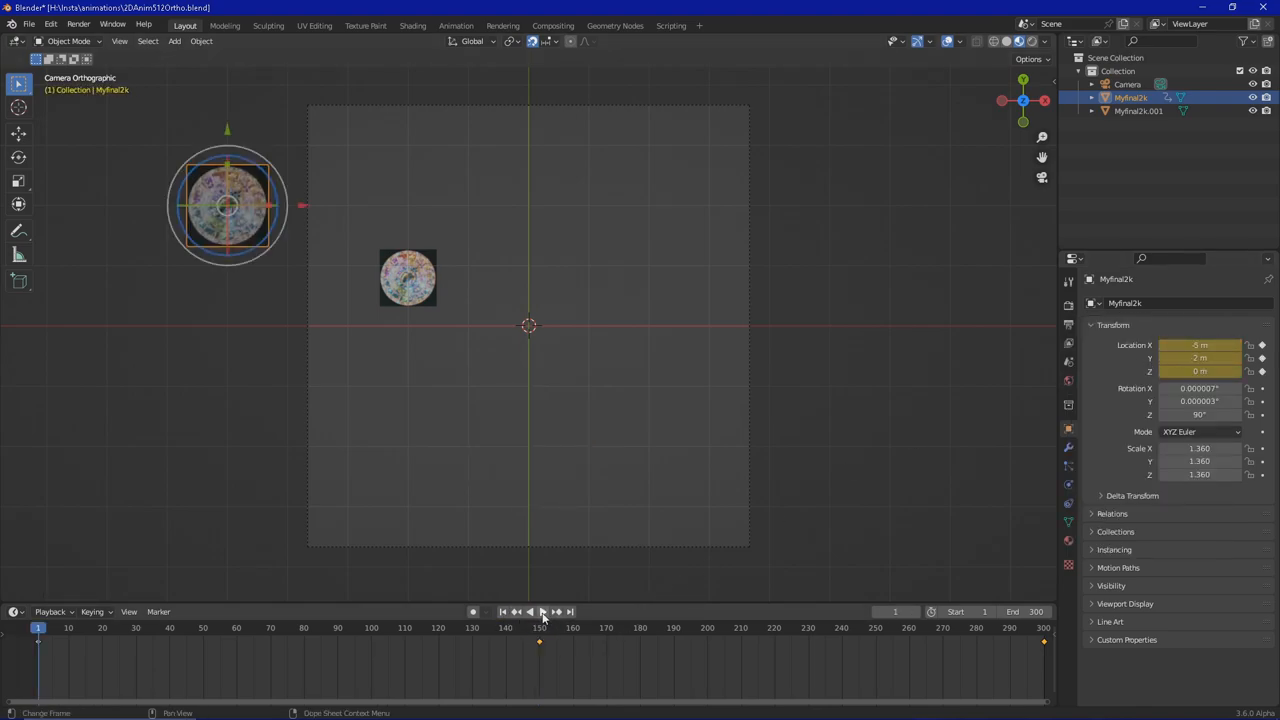
mouse_move(542, 611)
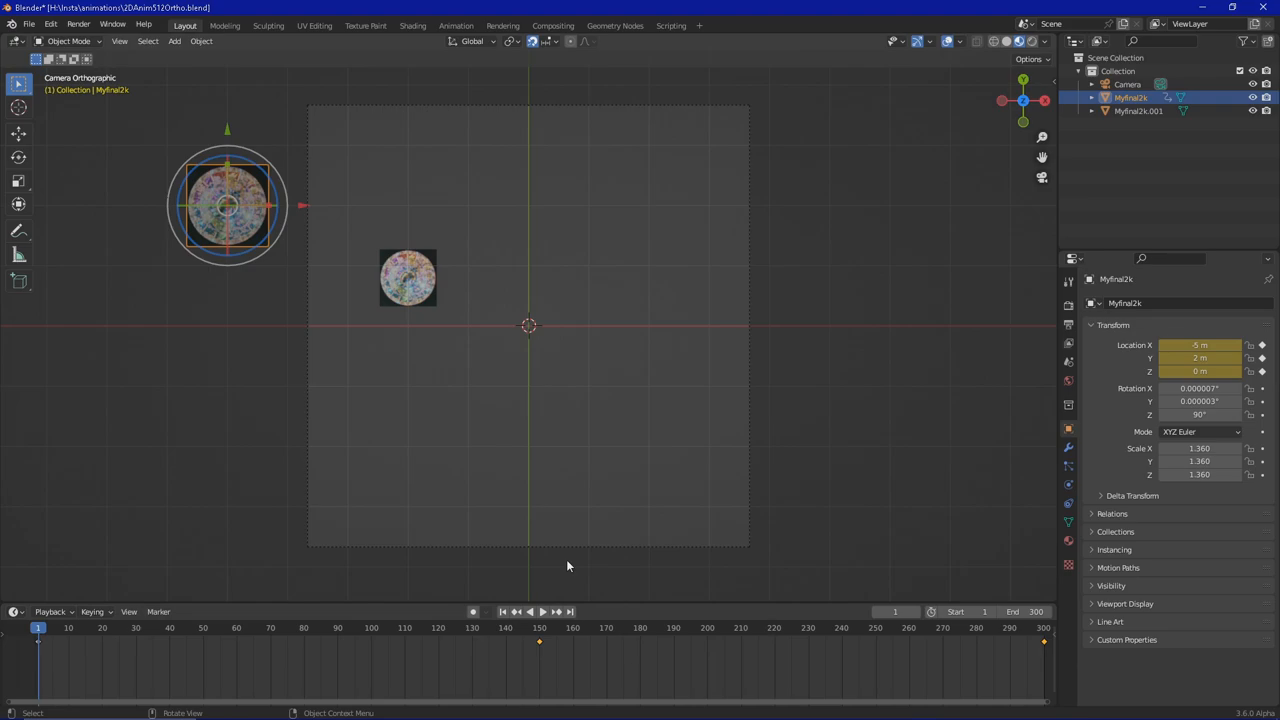
mouse_move(862, 210)
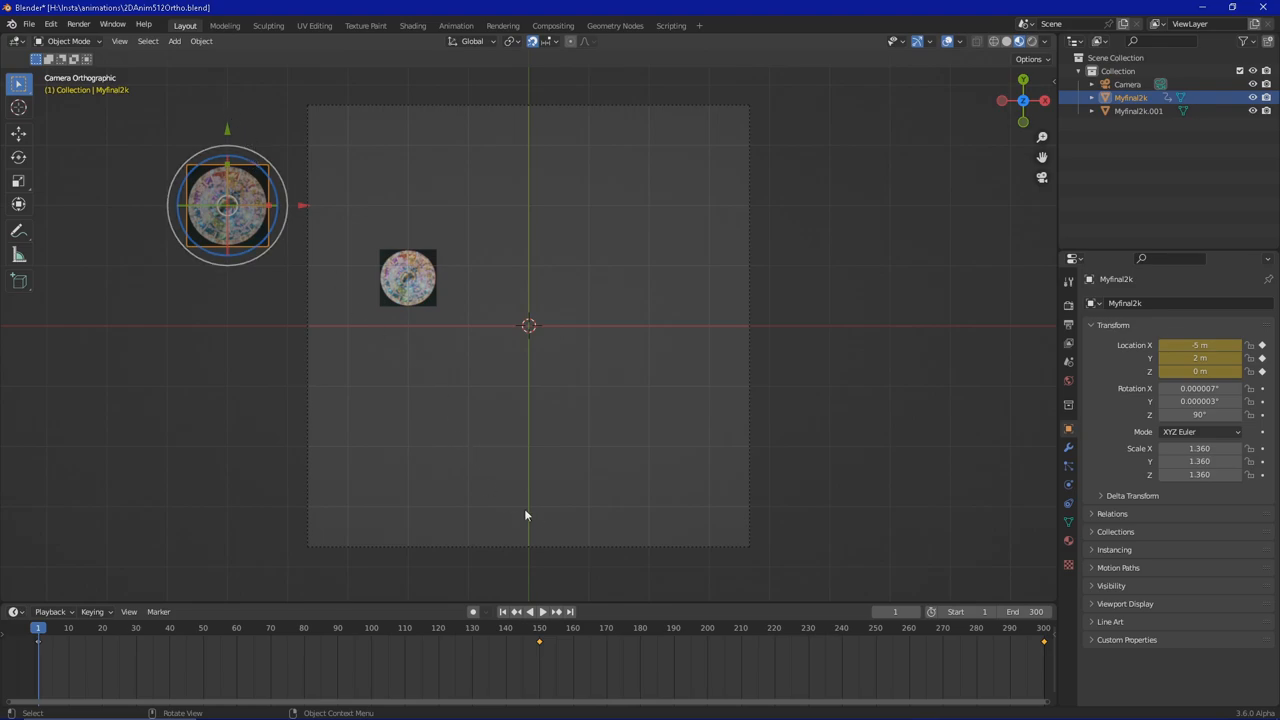
mouse_move(533, 512)
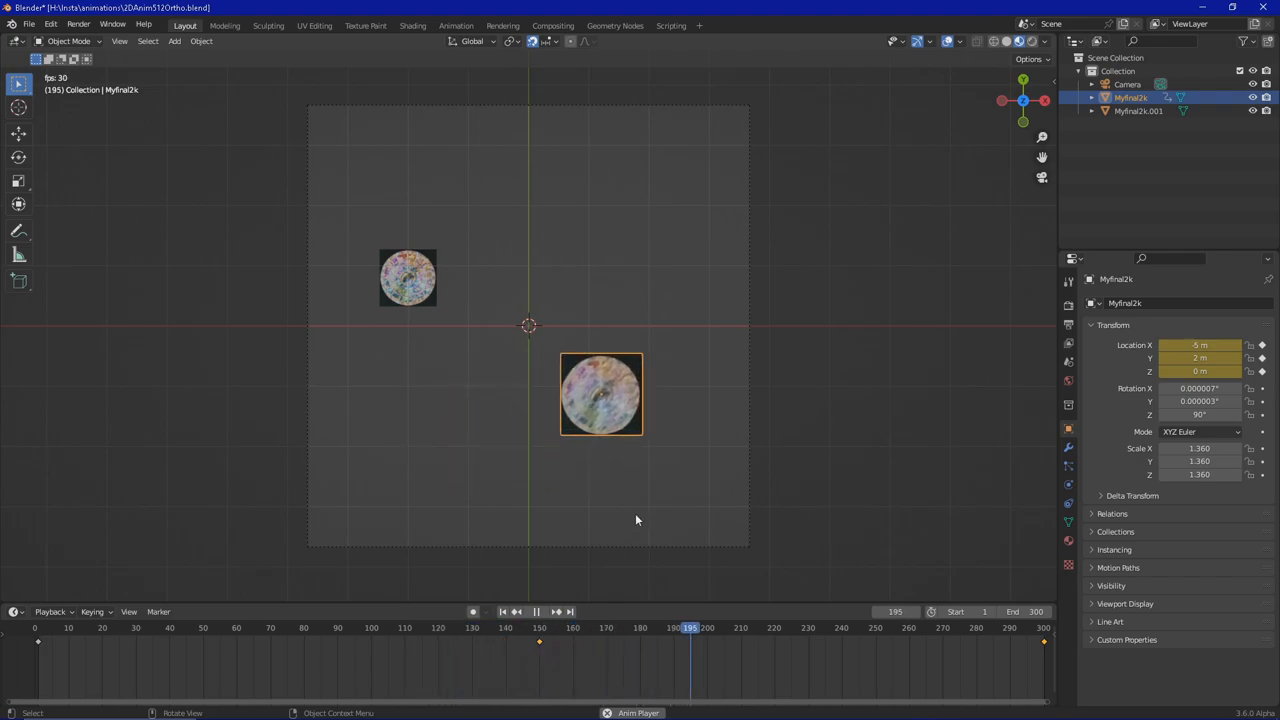
Play the Timeline animation to watch the mandala glide through its three keyed positions
left_click(515, 611)
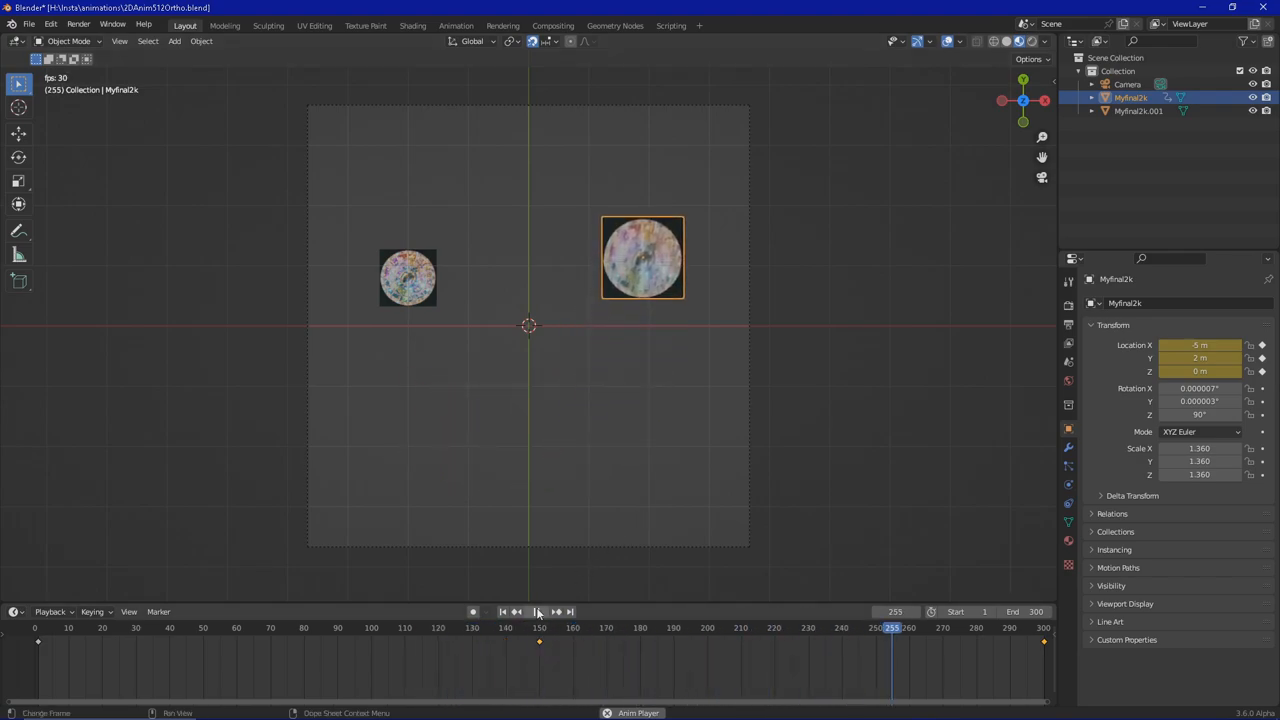